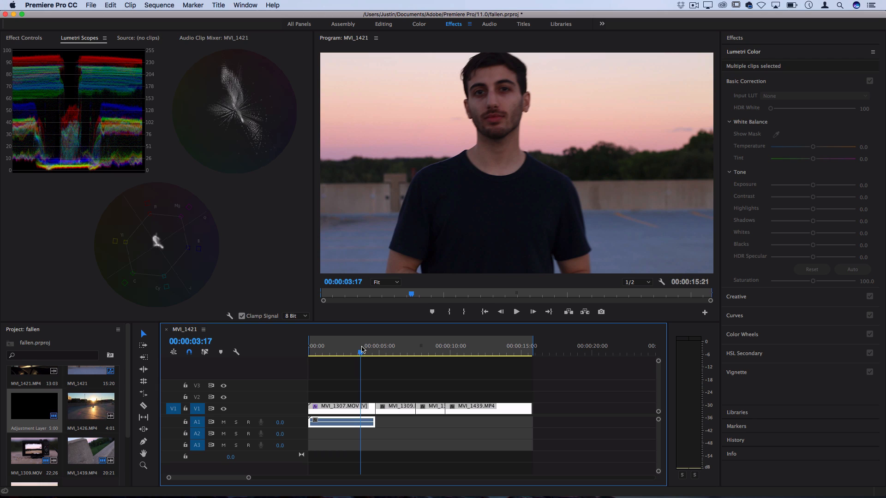
{"action": "mouse_move", "coordinate": [642, 144]}
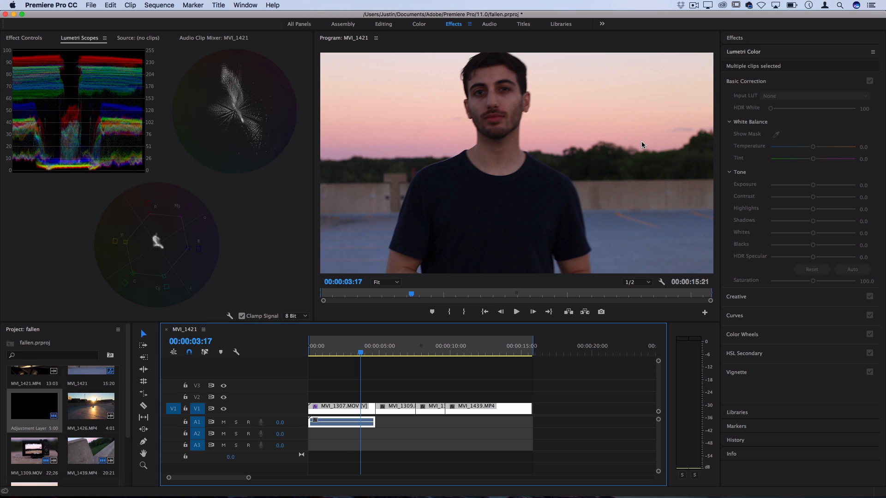
{"action": "mouse_move", "coordinate": [646, 139]}
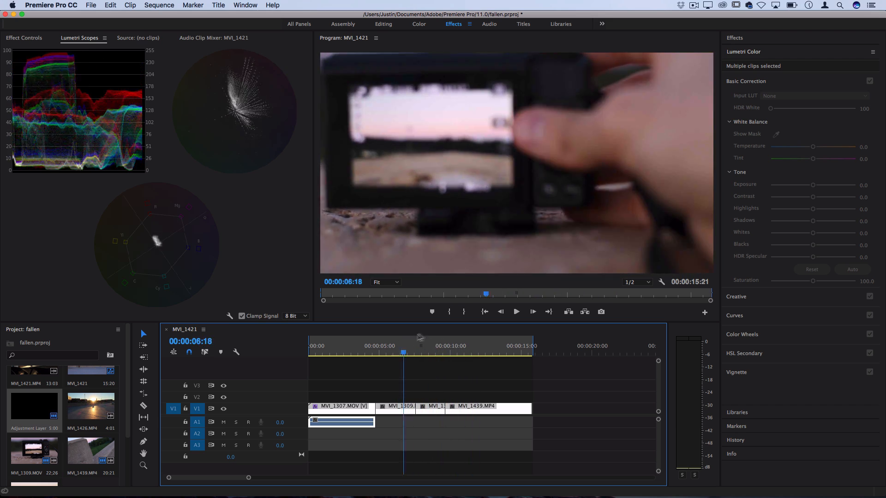
- Preview the footage and return the Project panel to view before placing the adjustment layer
{"action": "left_click", "coordinate": [353, 345]}
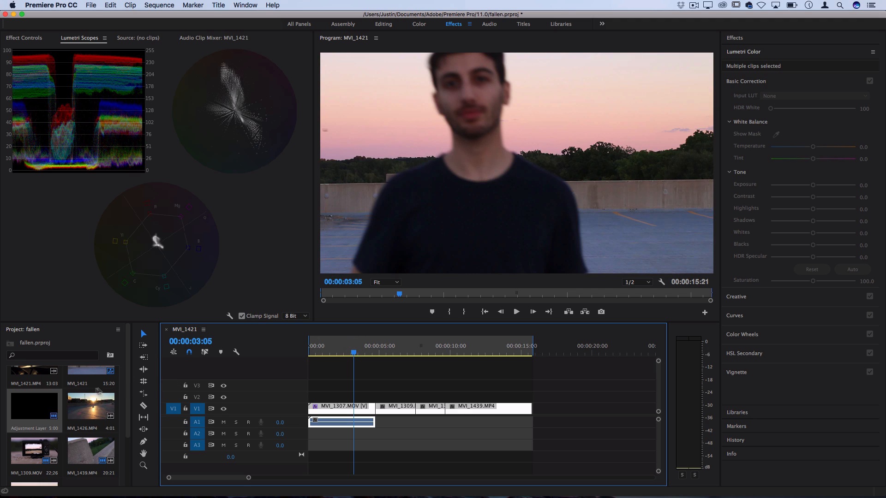
{"action": "mouse_move", "coordinate": [73, 402]}
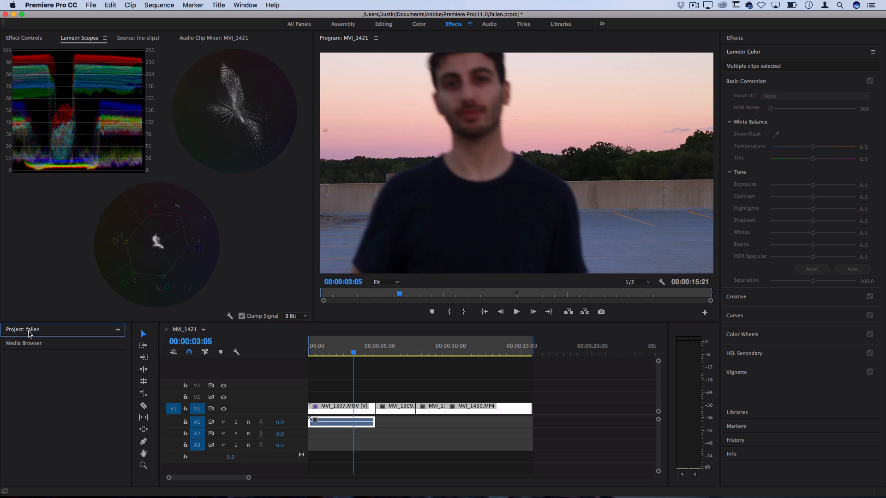
{"action": "left_click", "coordinate": [90, 5]}
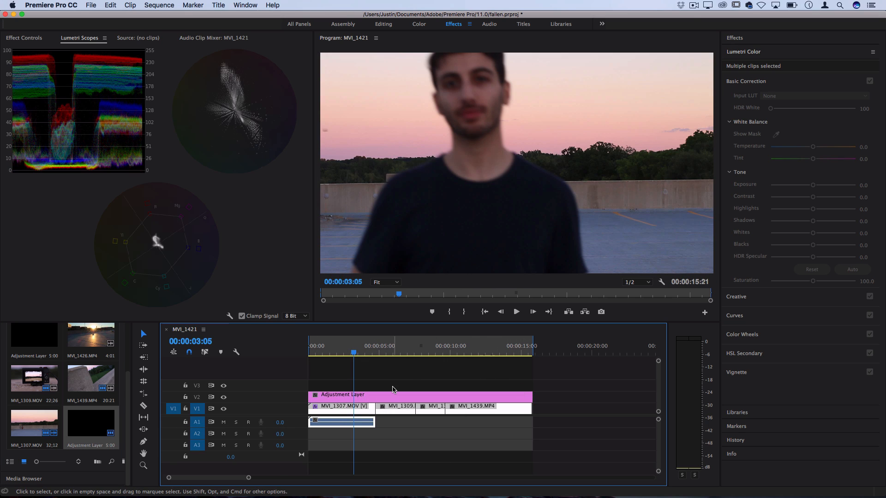
{"action": "mouse_move", "coordinate": [357, 413]}
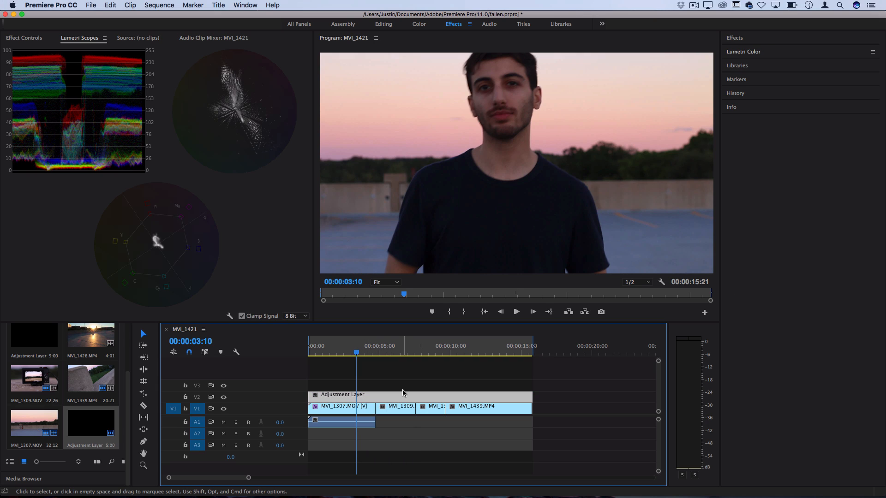
{"action": "mouse_move", "coordinate": [682, 66]}
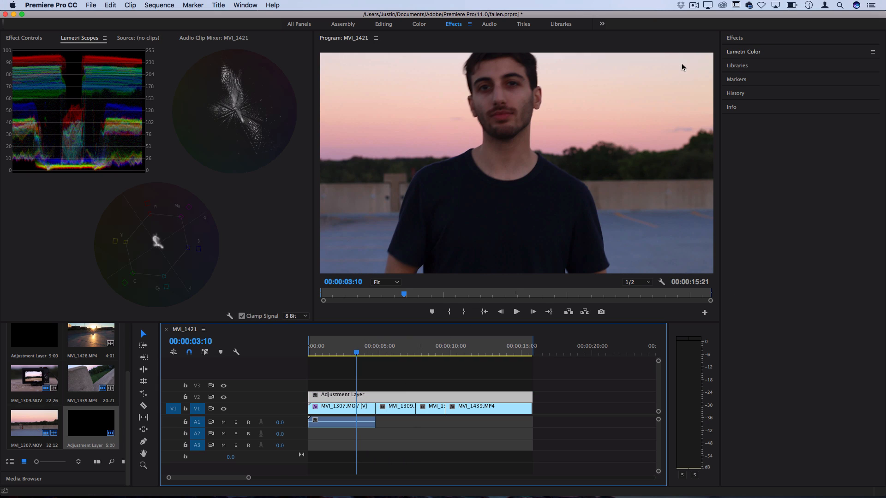
- Warm the adjustment layer's Lumetri Temperature up to about 35.9
{"action": "left_click", "coordinate": [743, 51]}
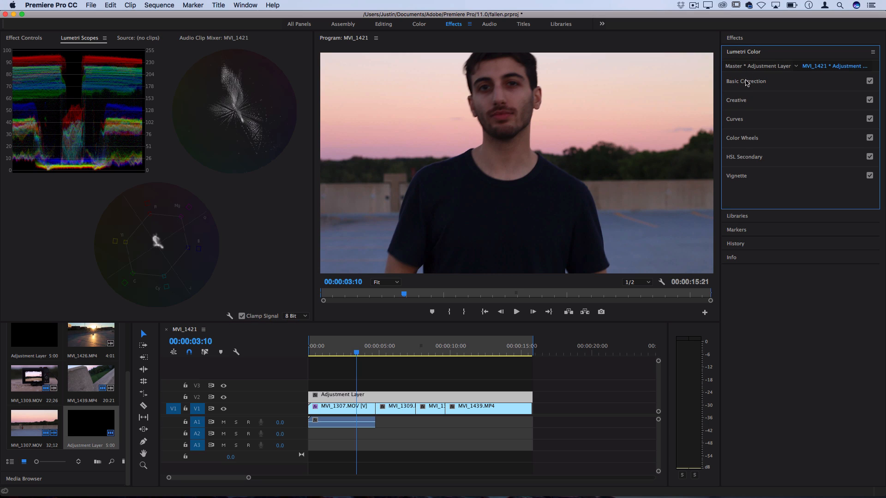
{"action": "left_click", "coordinate": [746, 80]}
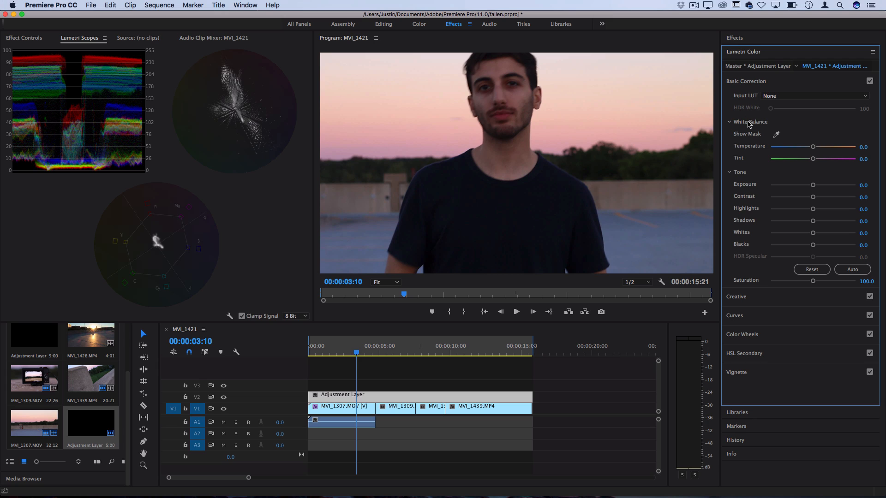
{"action": "mouse_move", "coordinate": [823, 148]}
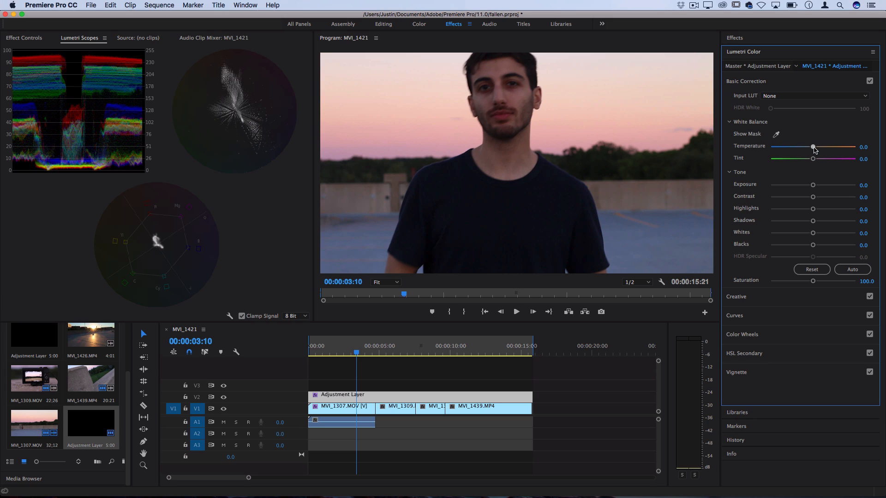
{"action": "left_click_drag", "start_coordinate": [813, 148], "coordinate": [820, 148]}
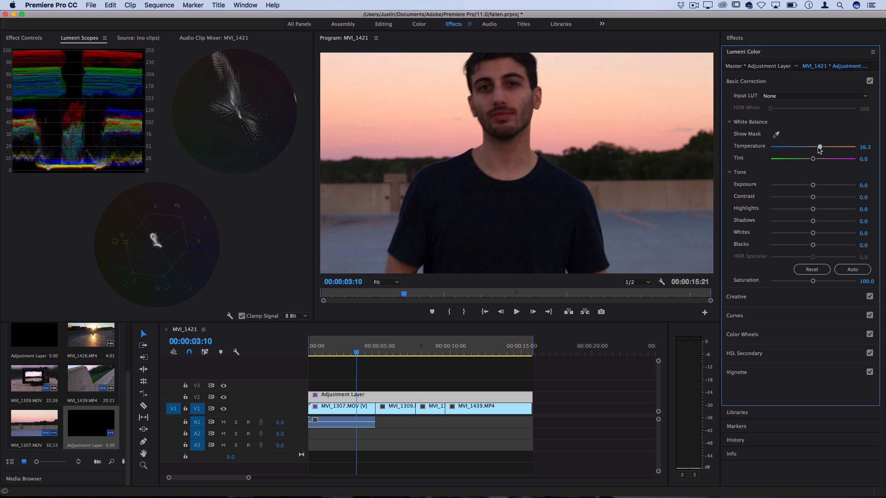
{"action": "left_click_drag", "start_coordinate": [819, 148], "coordinate": [825, 148]}
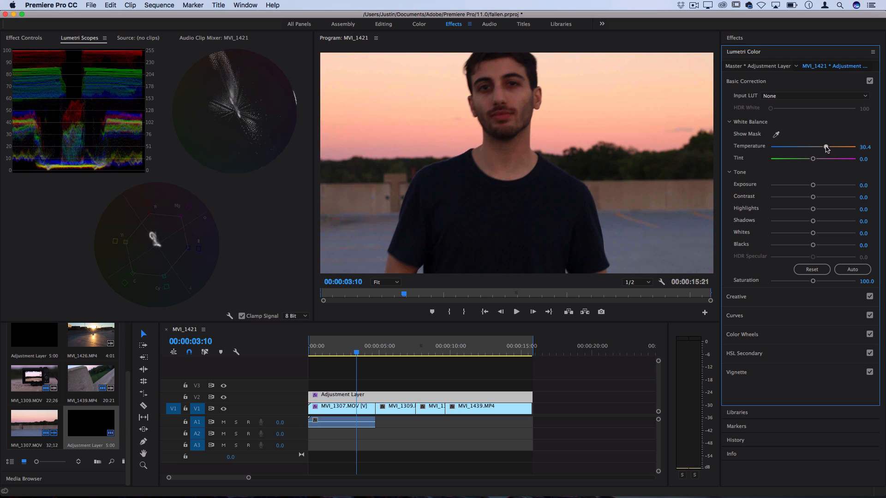
{"action": "left_click_drag", "start_coordinate": [825, 146], "coordinate": [832, 146]}
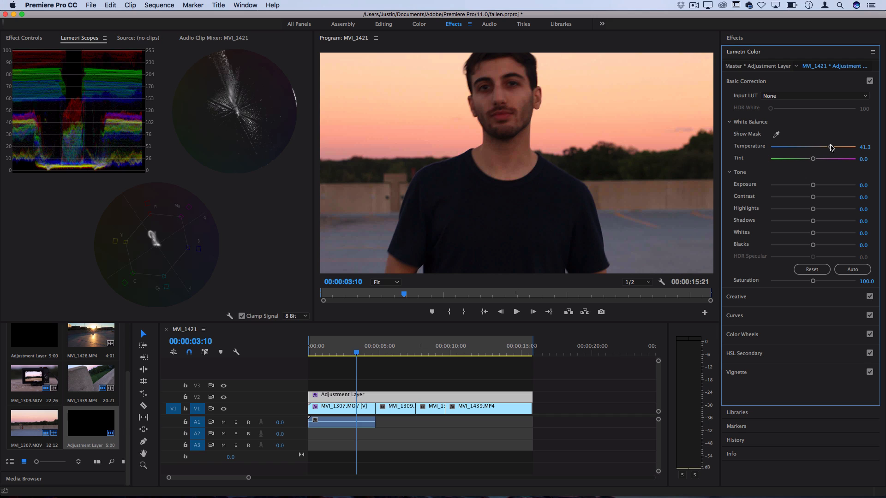
{"action": "left_click_drag", "start_coordinate": [830, 148], "coordinate": [837, 147]}
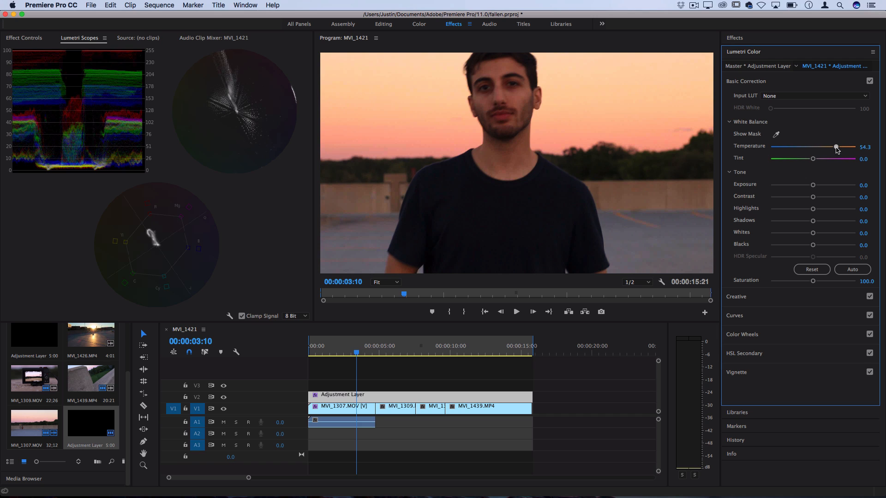
{"action": "left_click_drag", "start_coordinate": [836, 148], "coordinate": [833, 148]}
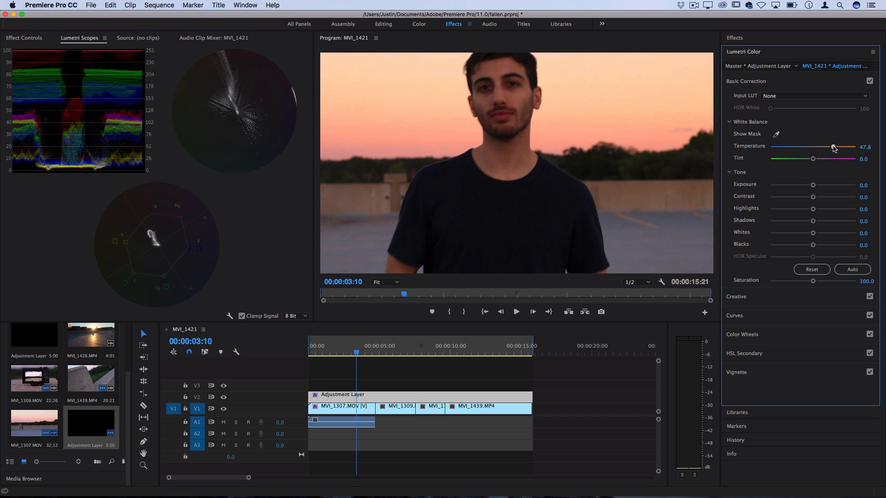
{"action": "left_click_drag", "start_coordinate": [833, 146], "coordinate": [861, 147]}
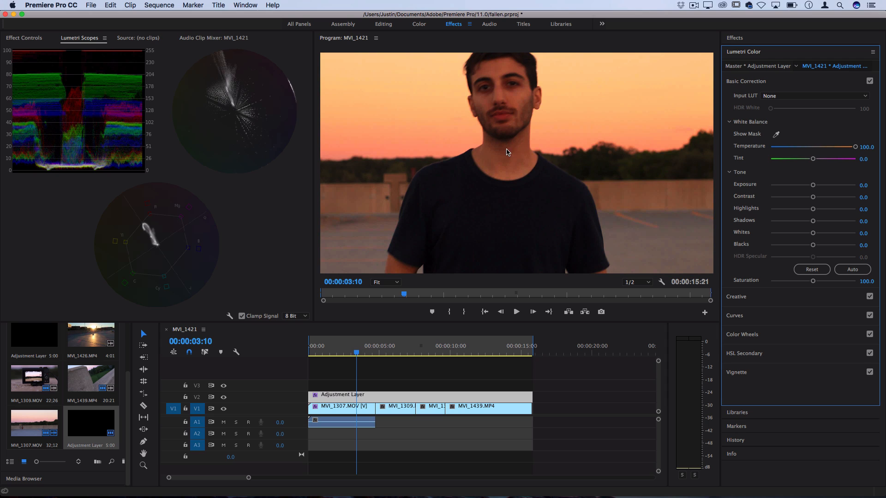
{"action": "left_click_drag", "start_coordinate": [854, 146], "coordinate": [839, 146]}
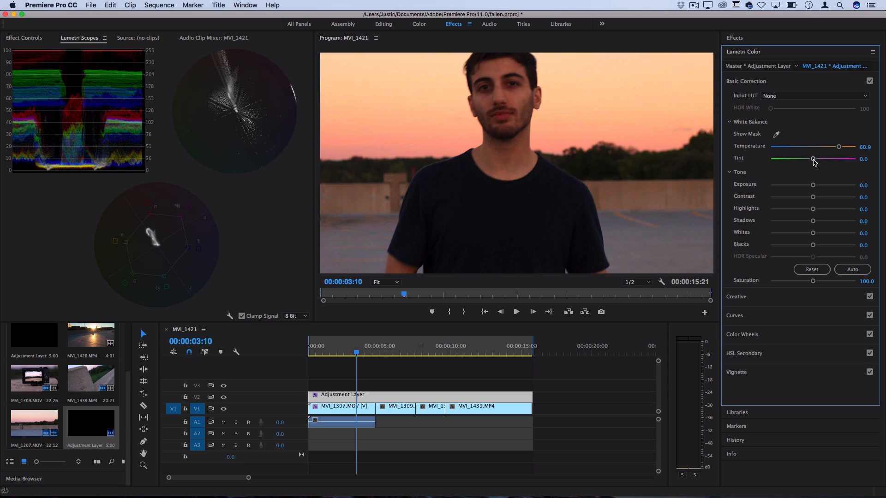
- Push the Tint toward magenta, settling at about 30.4
{"action": "left_click_drag", "start_coordinate": [813, 158], "coordinate": [815, 158]}
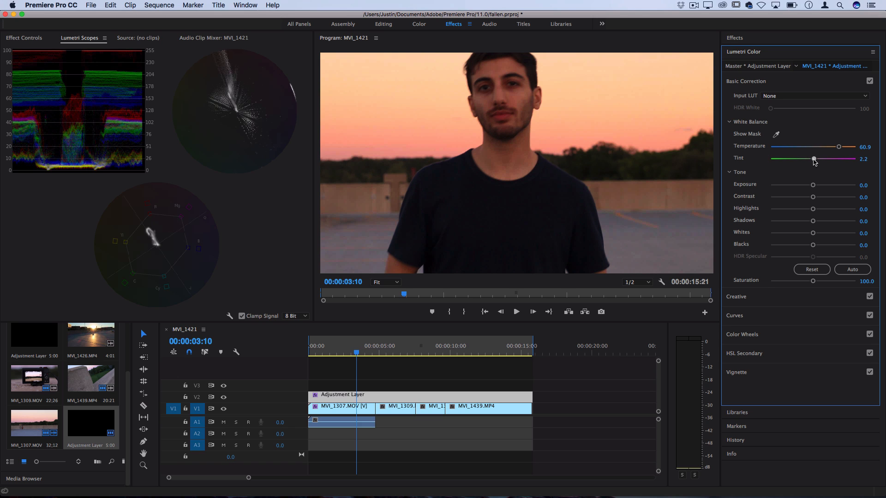
{"action": "left_click_drag", "start_coordinate": [815, 159], "coordinate": [821, 159]}
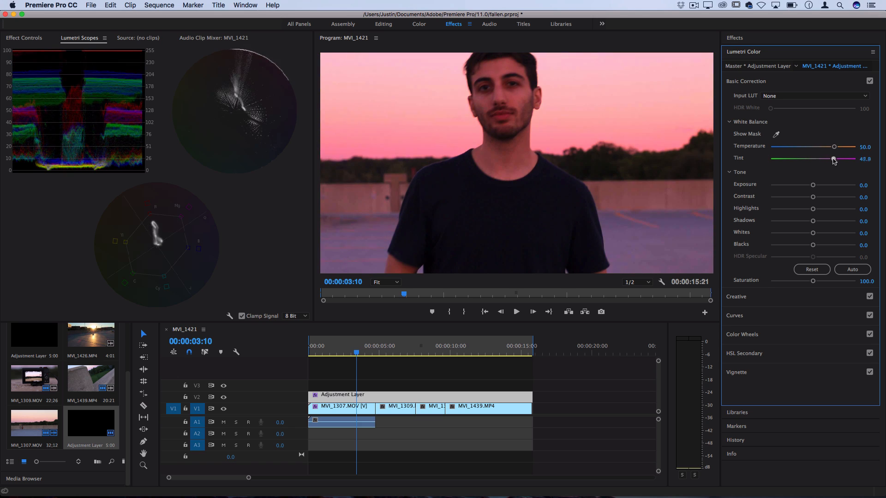
{"action": "left_click_drag", "start_coordinate": [833, 158], "coordinate": [825, 158]}
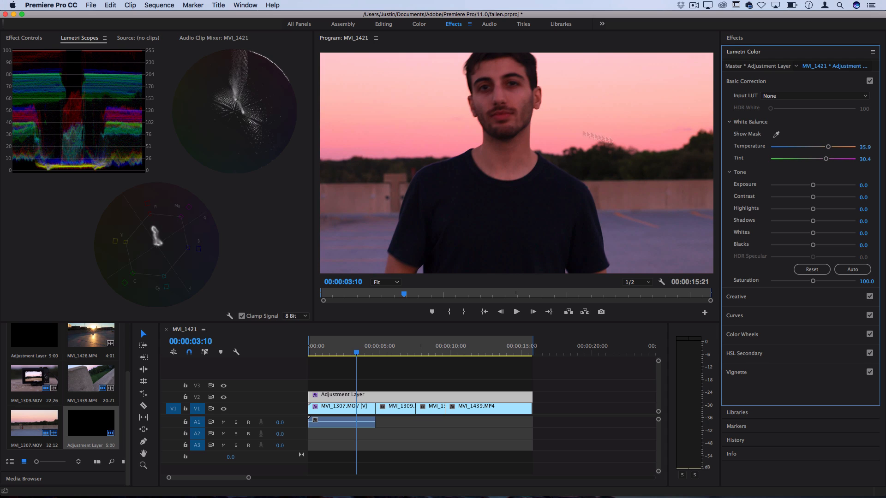
{"action": "mouse_move", "coordinate": [521, 119]}
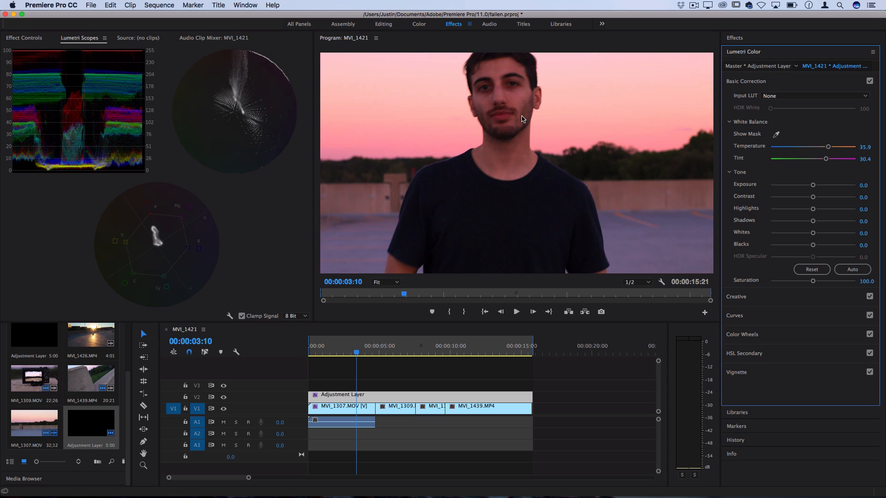
{"action": "mouse_move", "coordinate": [494, 173]}
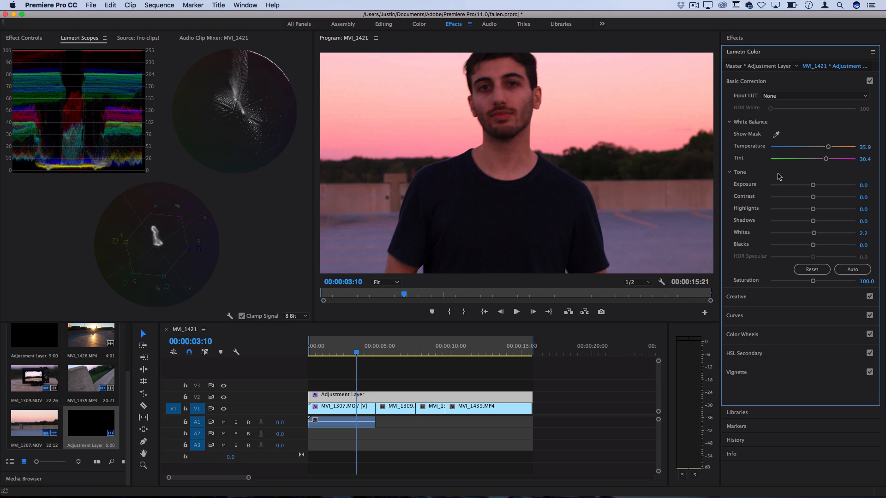
{"action": "mouse_move", "coordinate": [812, 212]}
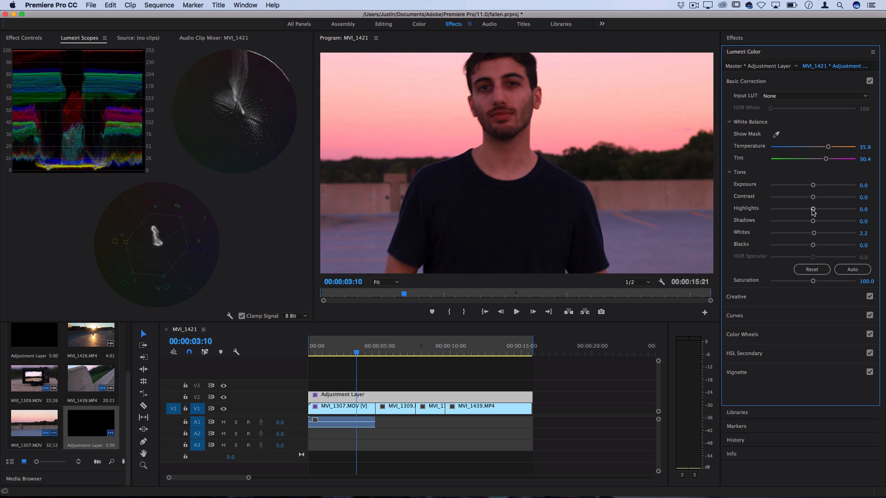
- Pull the Highlights down to about -35.9
{"action": "left_click_drag", "start_coordinate": [812, 209], "coordinate": [805, 210]}
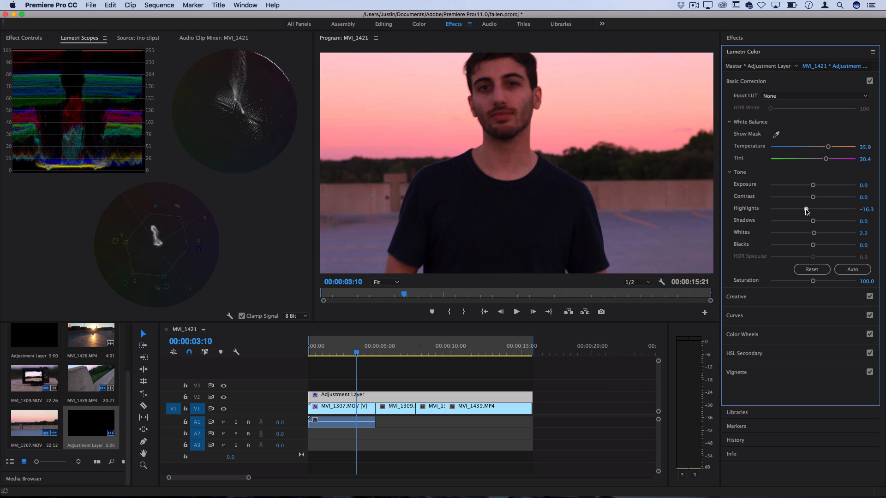
{"action": "left_click_drag", "start_coordinate": [805, 210], "coordinate": [799, 211]}
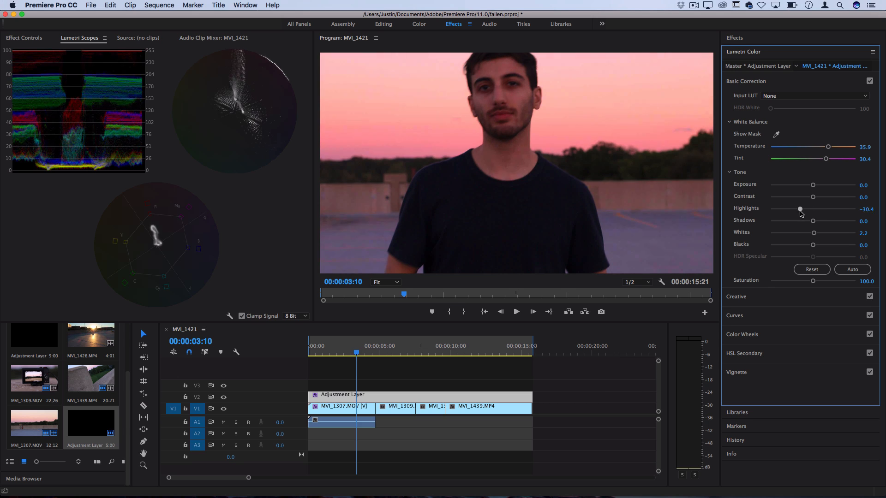
{"action": "left_click_drag", "start_coordinate": [800, 209], "coordinate": [791, 209]}
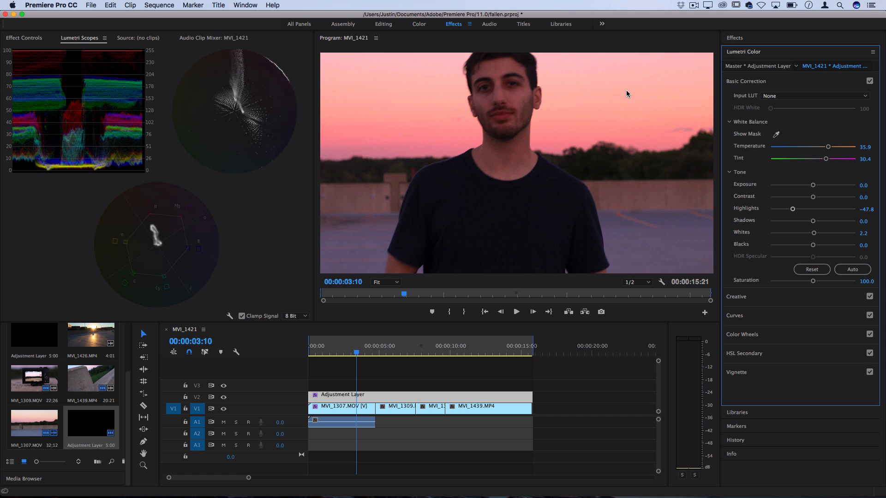
{"action": "left_click_drag", "start_coordinate": [791, 209], "coordinate": [808, 209]}
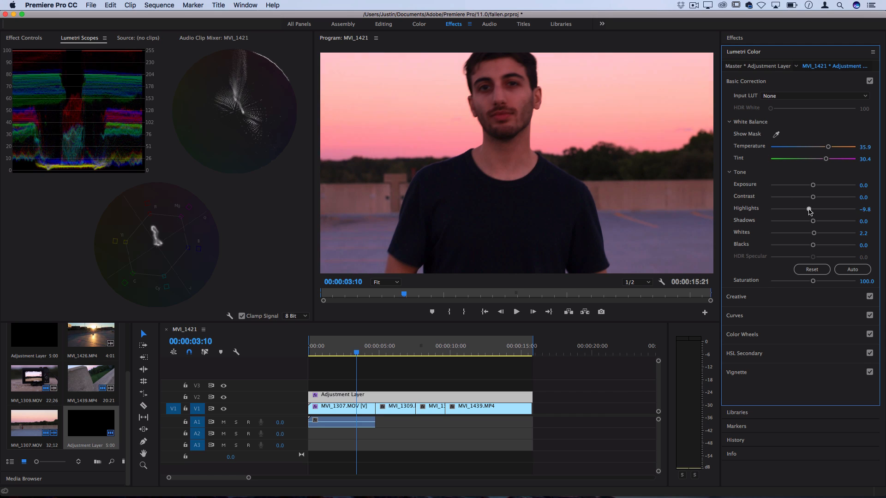
{"action": "left_click_drag", "start_coordinate": [807, 210], "coordinate": [797, 210]}
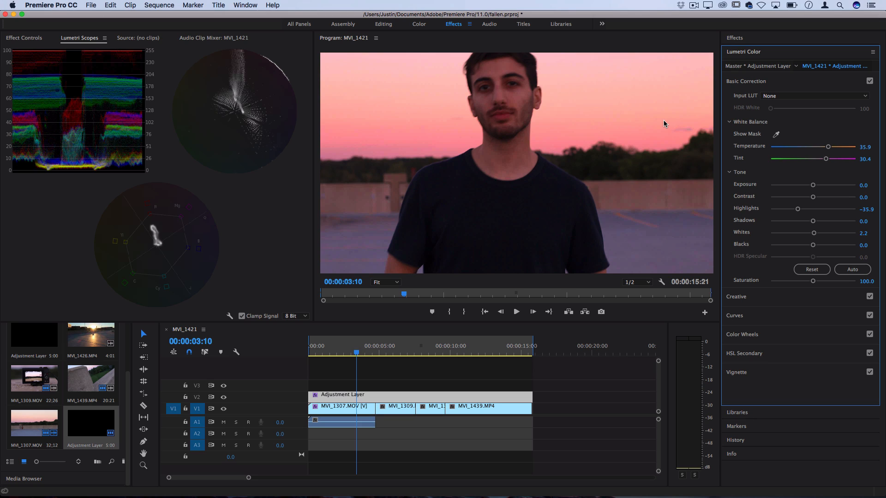
{"action": "mouse_move", "coordinate": [664, 125]}
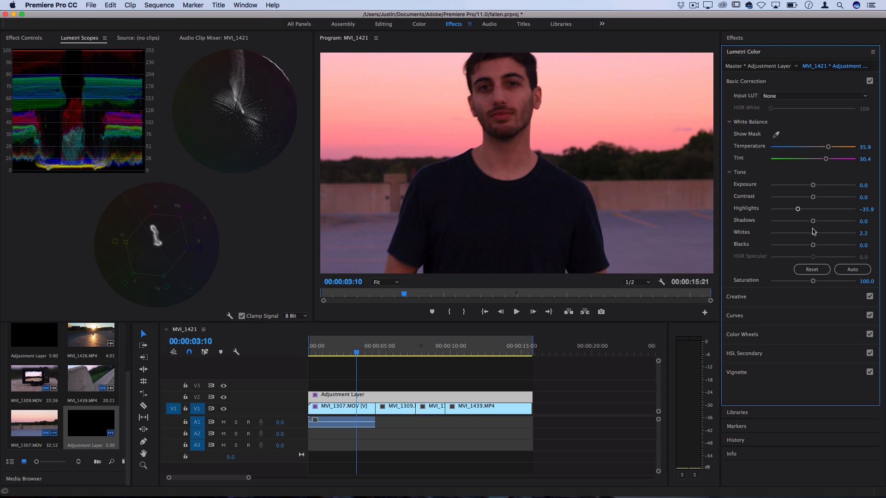
- Set Whites -41.3, Shadows 10.9 and Blacks 5.4, then collapse Basic Correction
{"action": "left_click_drag", "start_coordinate": [812, 232], "coordinate": [794, 232]}
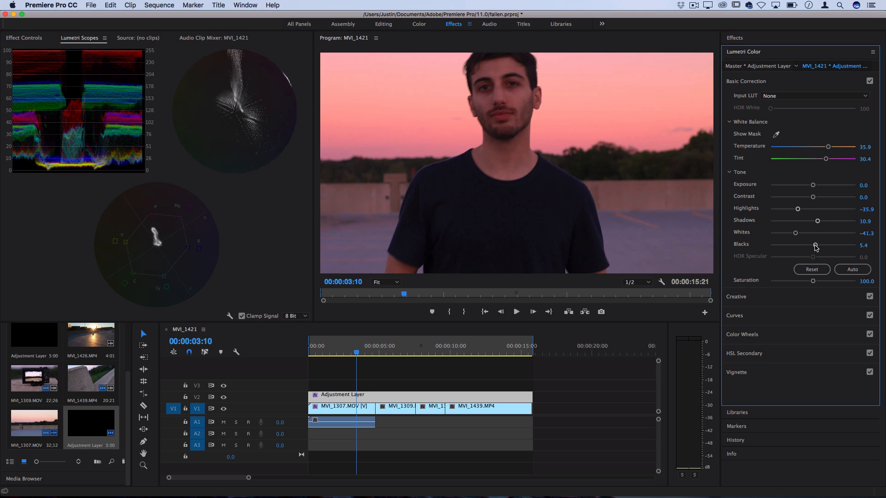
{"action": "left_click_drag", "start_coordinate": [815, 245], "coordinate": [812, 244]}
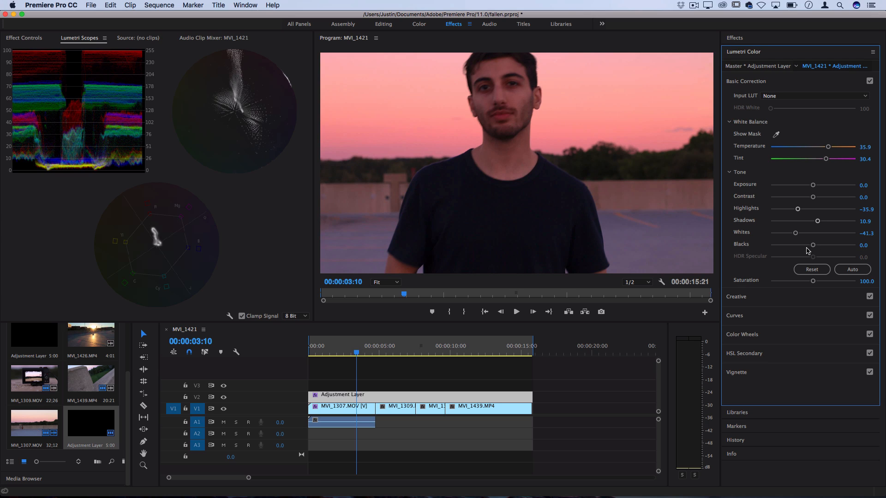
{"action": "left_click_drag", "start_coordinate": [812, 245], "coordinate": [814, 244]}
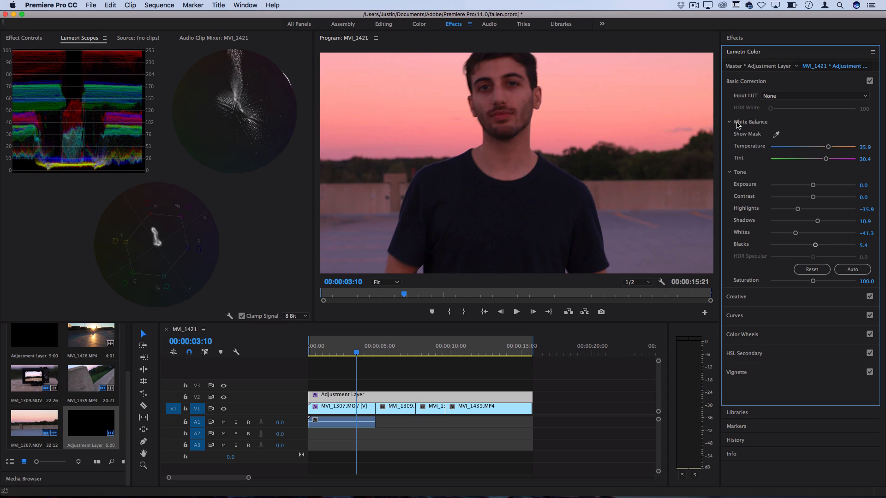
{"action": "left_click", "coordinate": [746, 81]}
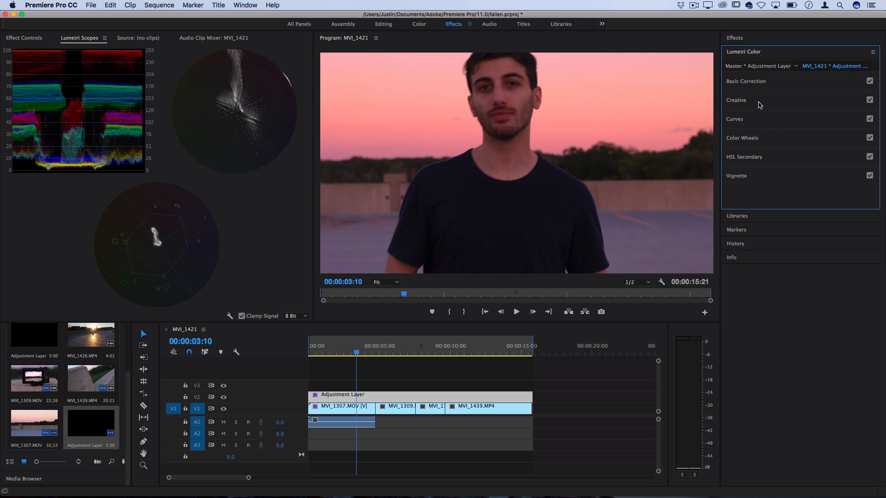
- Add Faded Film of about 15.2 in the Creative section and collapse it again
{"action": "left_click", "coordinate": [737, 100]}
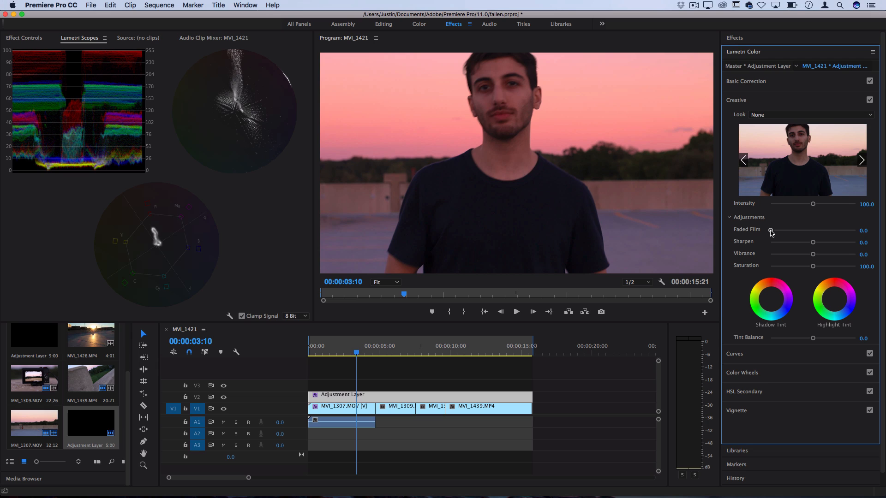
{"action": "mouse_move", "coordinate": [784, 213]}
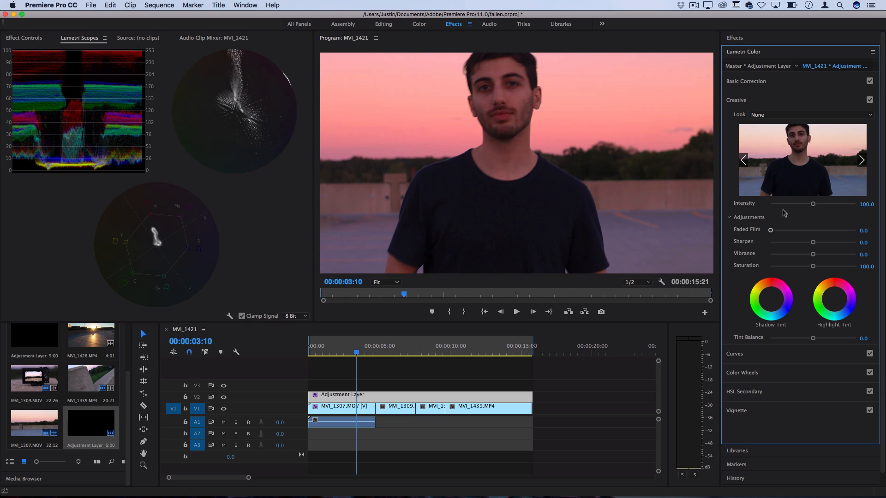
{"action": "left_click_drag", "start_coordinate": [770, 230], "coordinate": [783, 229]}
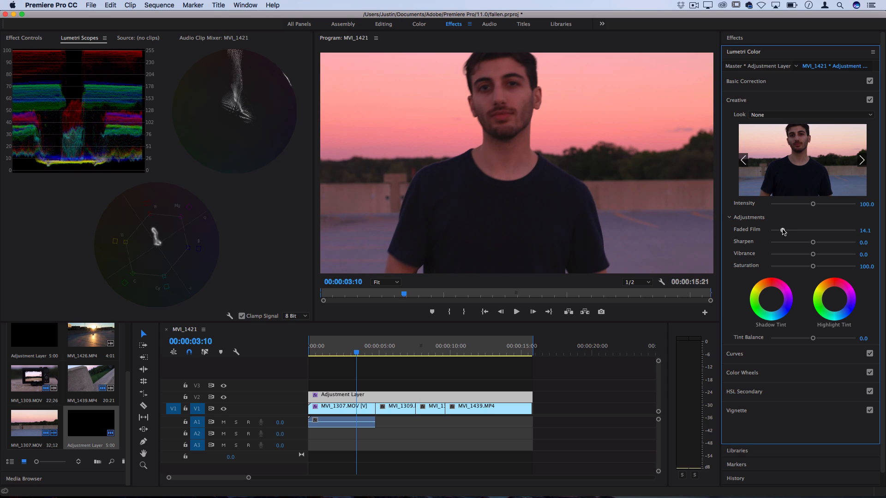
{"action": "left_click_drag", "start_coordinate": [782, 230], "coordinate": [784, 230]}
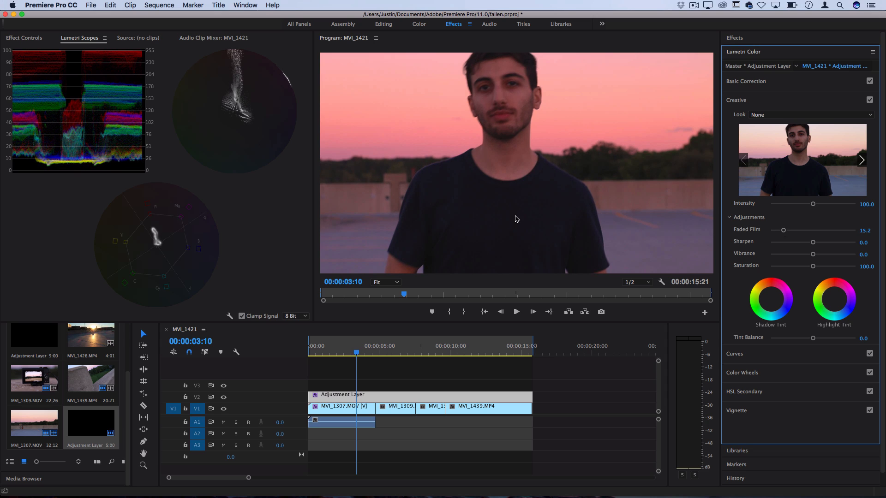
{"action": "mouse_move", "coordinate": [521, 217]}
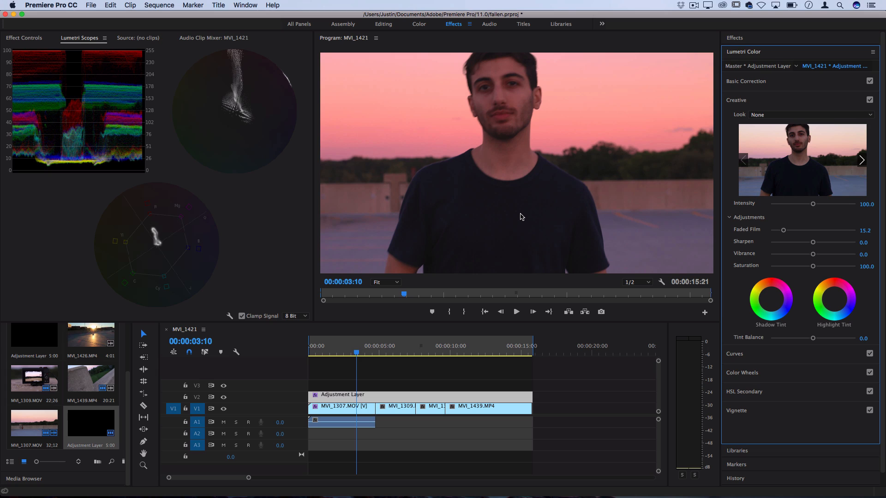
{"action": "left_click", "coordinate": [736, 100]}
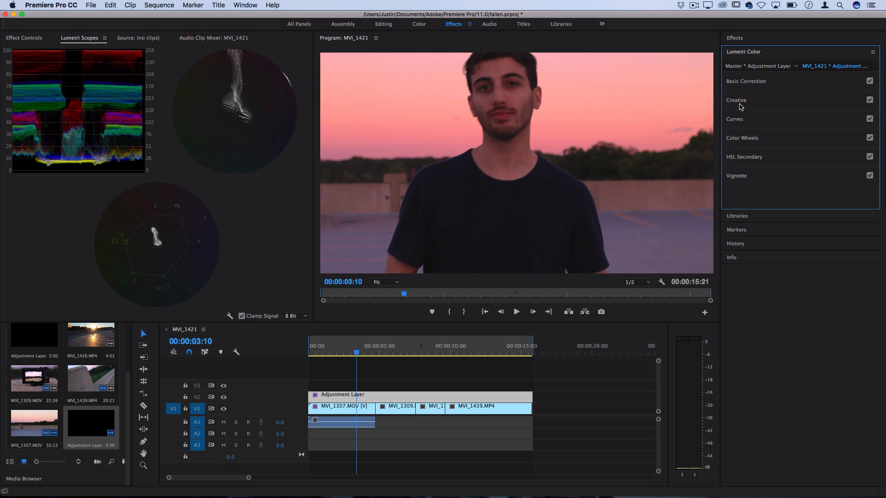
{"action": "mouse_move", "coordinate": [739, 123]}
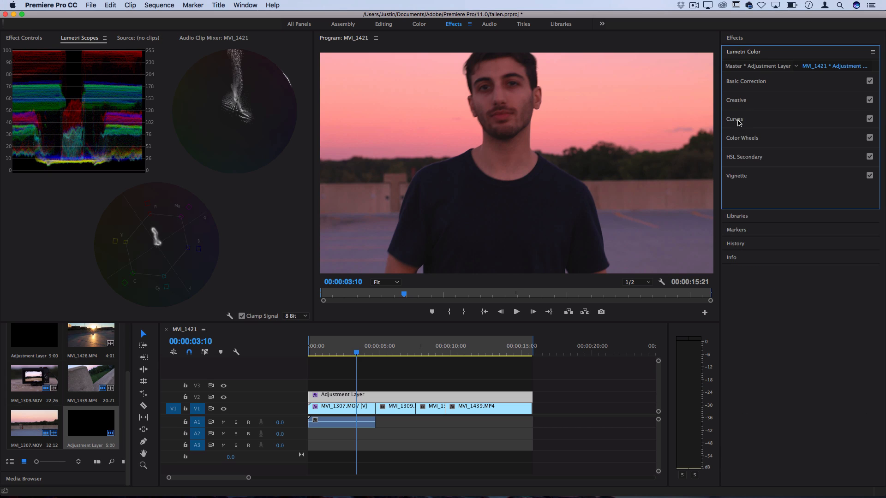
- Expand the RGB Curves section of the Lumetri Color panel
{"action": "left_click", "coordinate": [735, 119]}
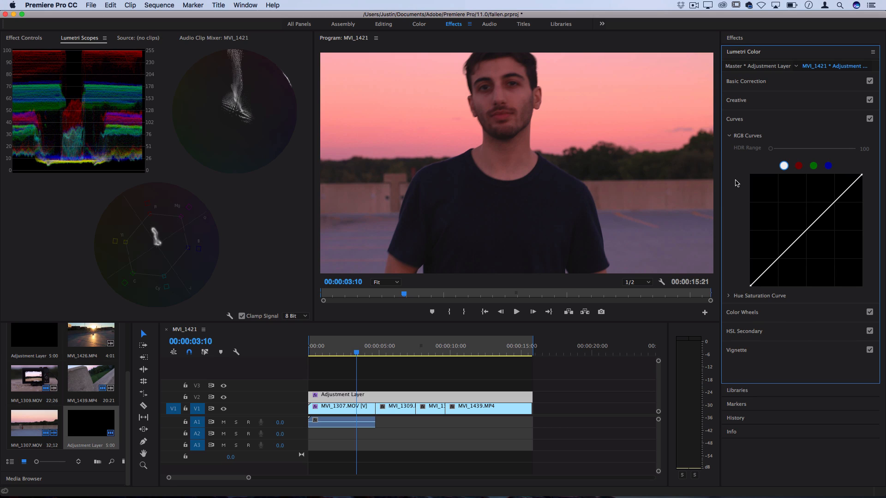
{"action": "mouse_move", "coordinate": [800, 171]}
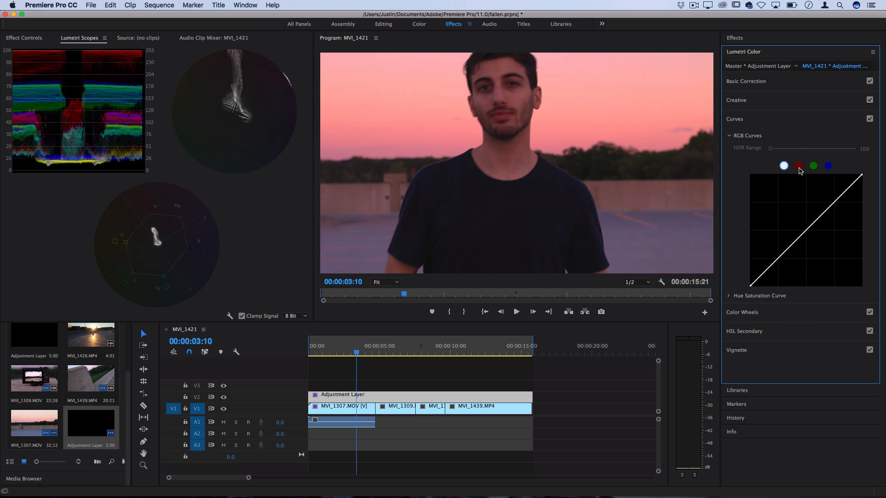
{"action": "mouse_move", "coordinate": [727, 202]}
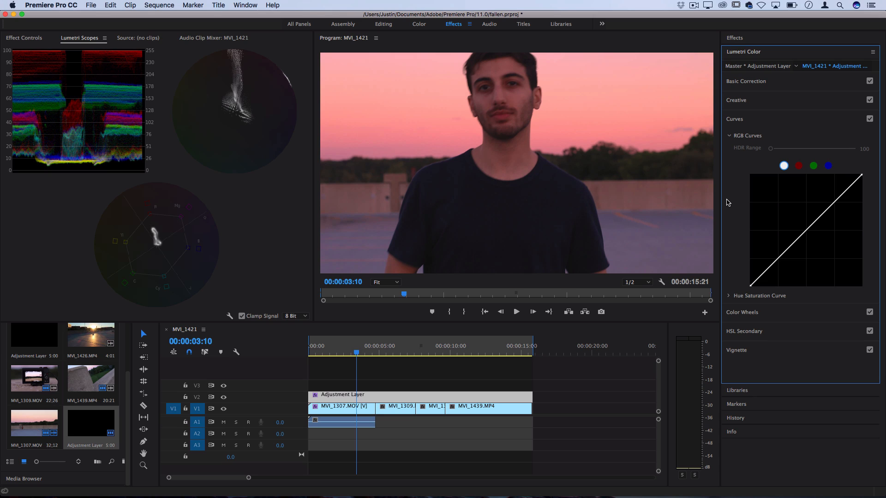
{"action": "mouse_move", "coordinate": [760, 286]}
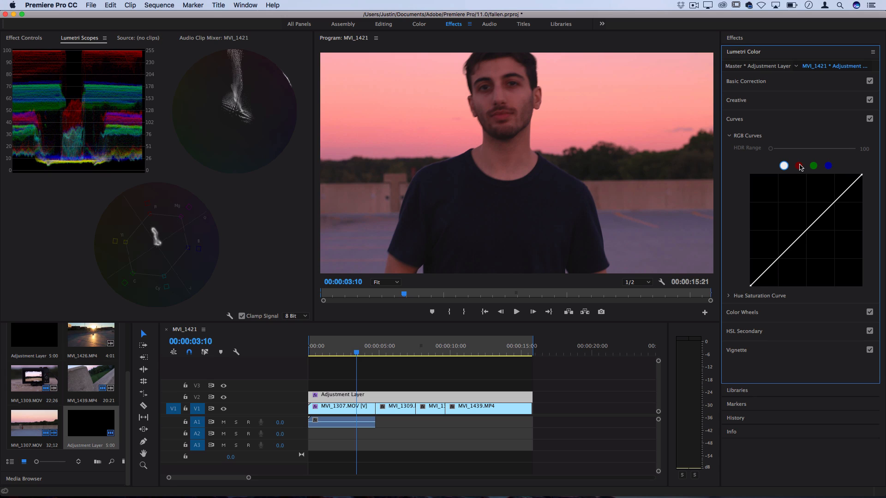
- Switch the curve editor to the blue channel, then the green channel
{"action": "left_click", "coordinate": [827, 166]}
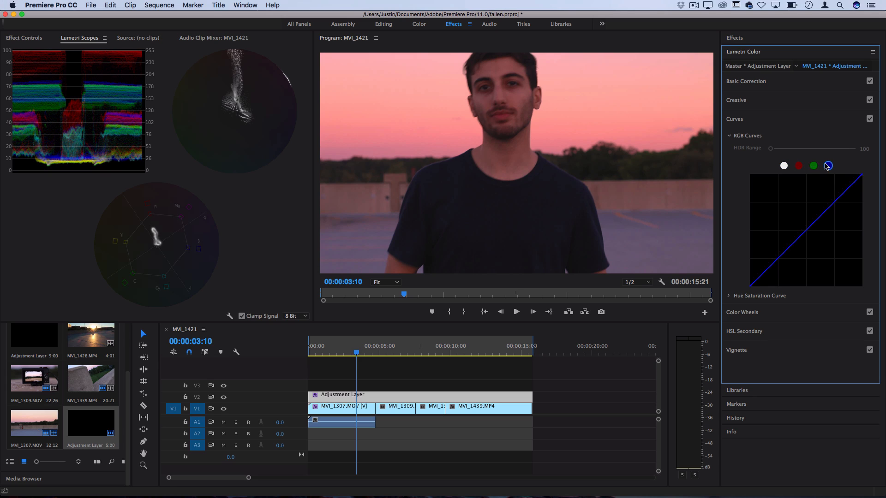
{"action": "left_click", "coordinate": [814, 166]}
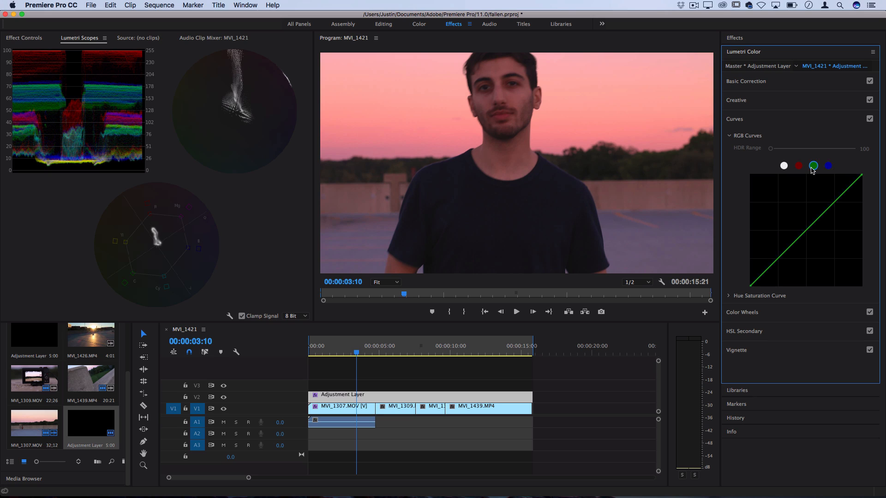
{"action": "mouse_move", "coordinate": [813, 170]}
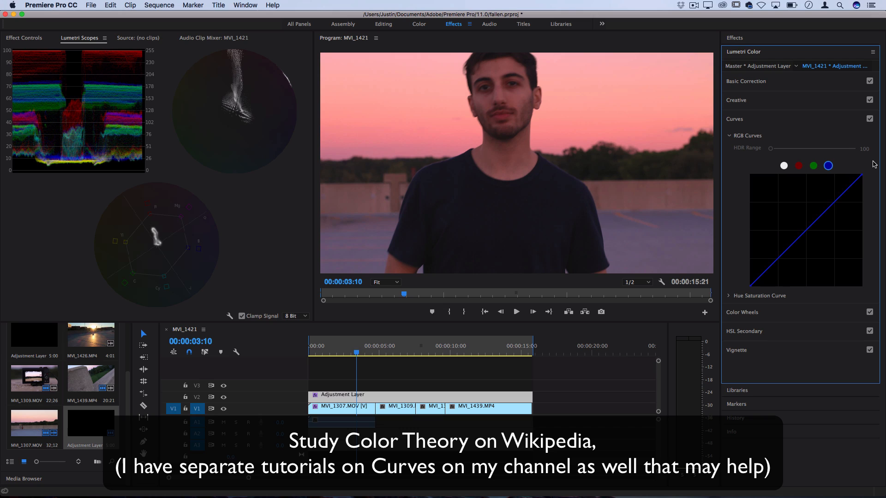
{"action": "mouse_move", "coordinate": [803, 170]}
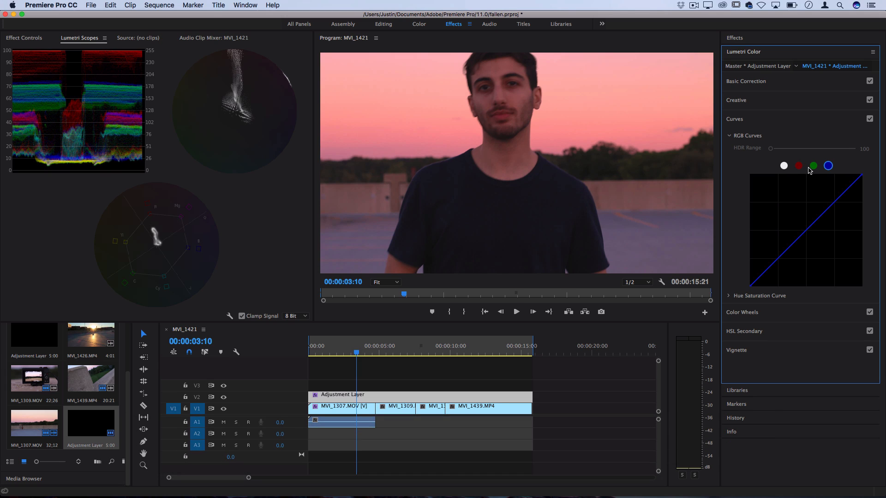
- Pull the green curve's highlights down and flat with a midtone anchor for a pink cast
{"action": "left_click", "coordinate": [814, 166]}
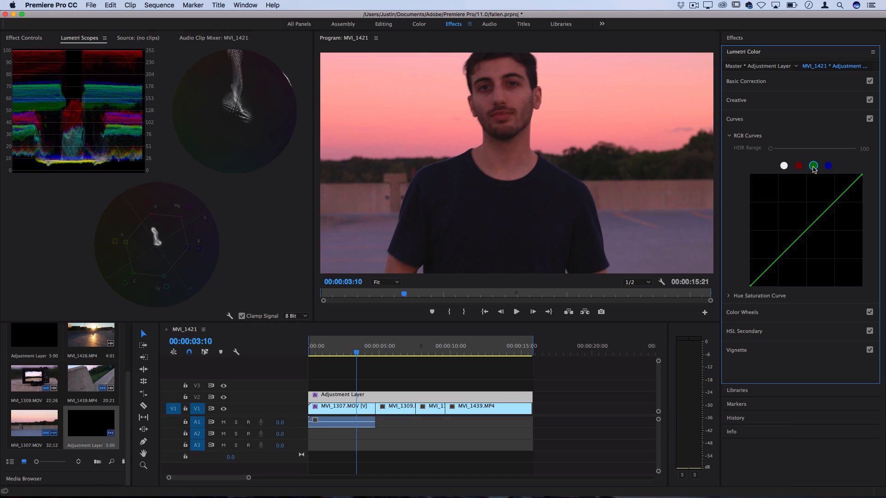
{"action": "left_click_drag", "start_coordinate": [857, 176], "coordinate": [852, 175]}
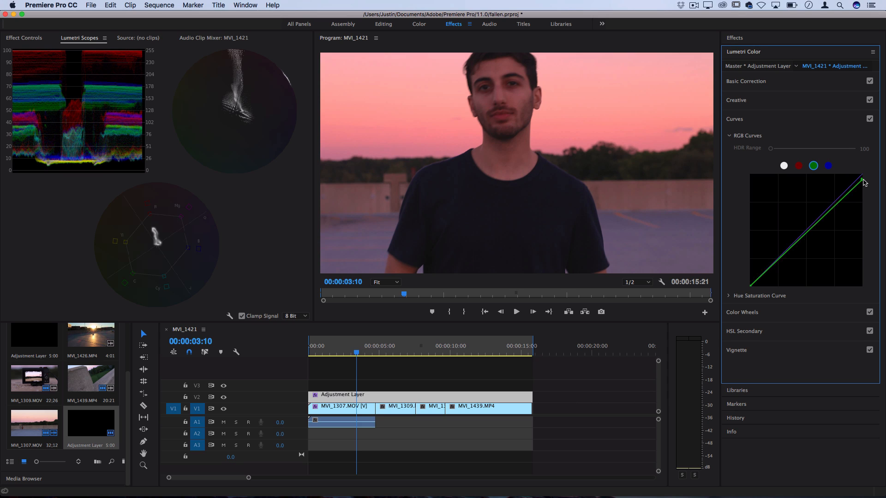
{"action": "left_click_drag", "start_coordinate": [863, 182], "coordinate": [863, 194]}
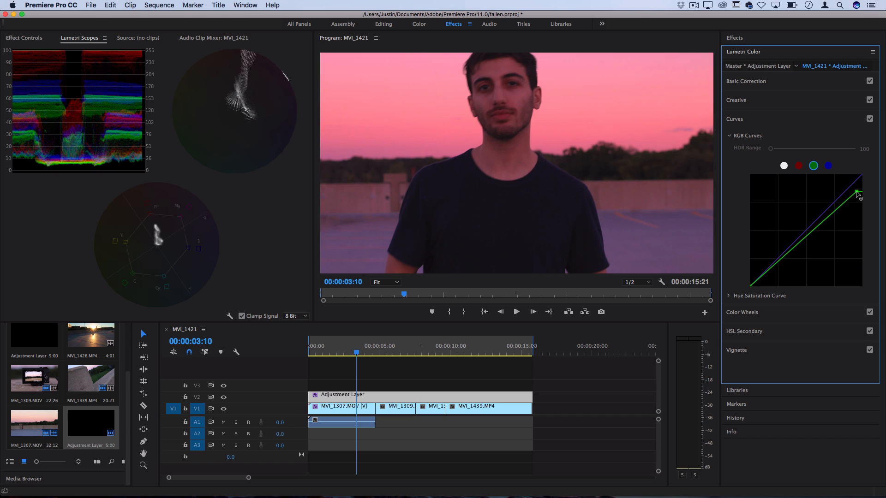
{"action": "left_click_drag", "start_coordinate": [856, 194], "coordinate": [840, 199]}
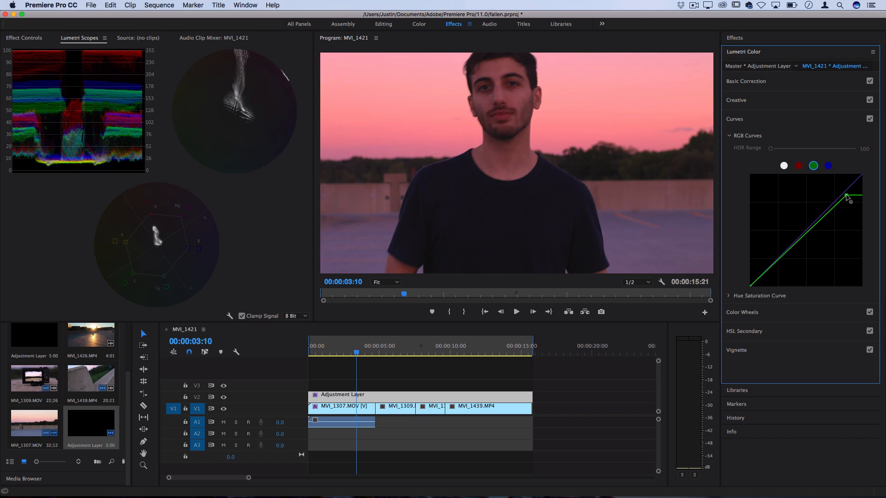
{"action": "left_click_drag", "start_coordinate": [845, 197], "coordinate": [841, 204]}
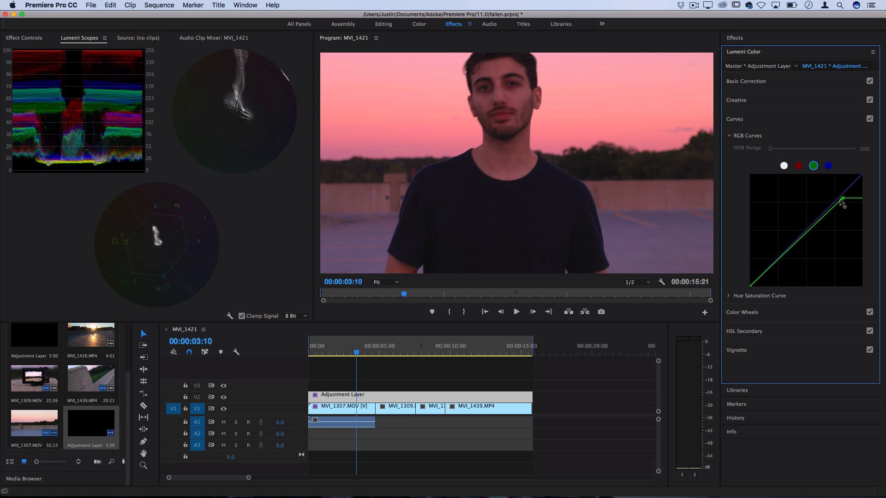
{"action": "left_click_drag", "start_coordinate": [842, 203], "coordinate": [836, 212]}
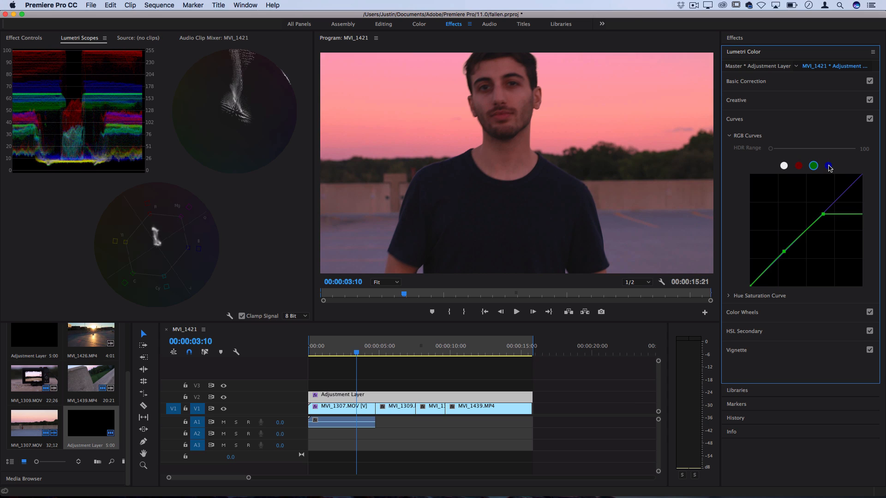
- On the red curve, trim red in the shadows and raise it in the highlights
{"action": "left_click", "coordinate": [828, 166]}
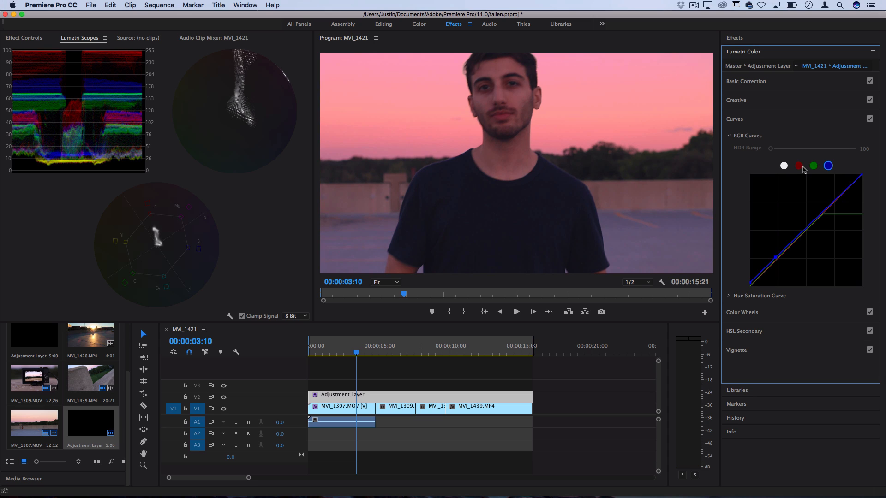
{"action": "left_click", "coordinate": [798, 166]}
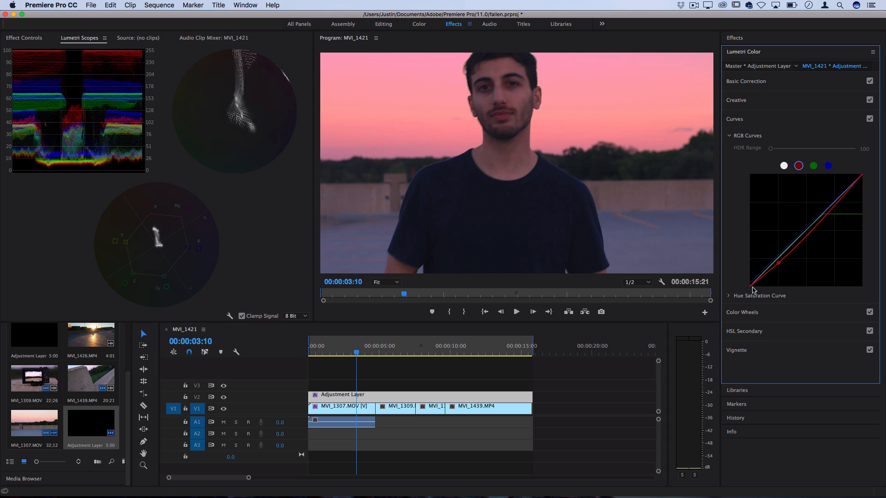
{"action": "mouse_move", "coordinate": [752, 289]}
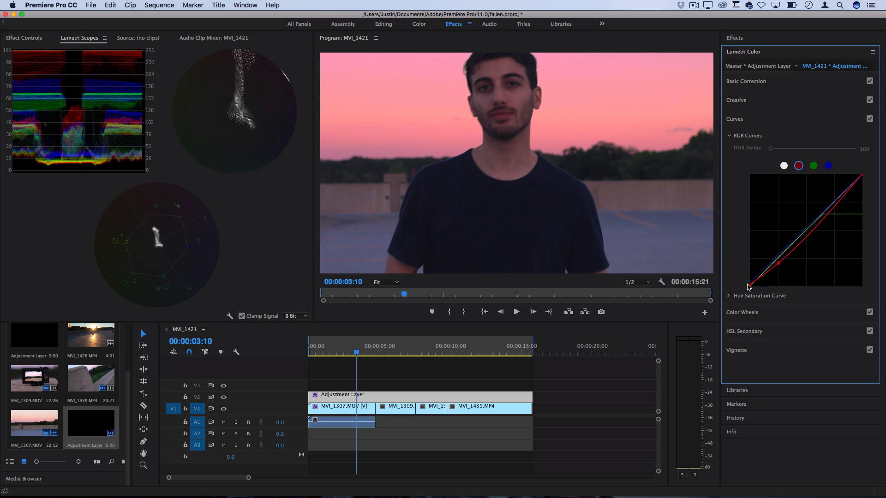
{"action": "left_click_drag", "start_coordinate": [748, 287], "coordinate": [838, 202]}
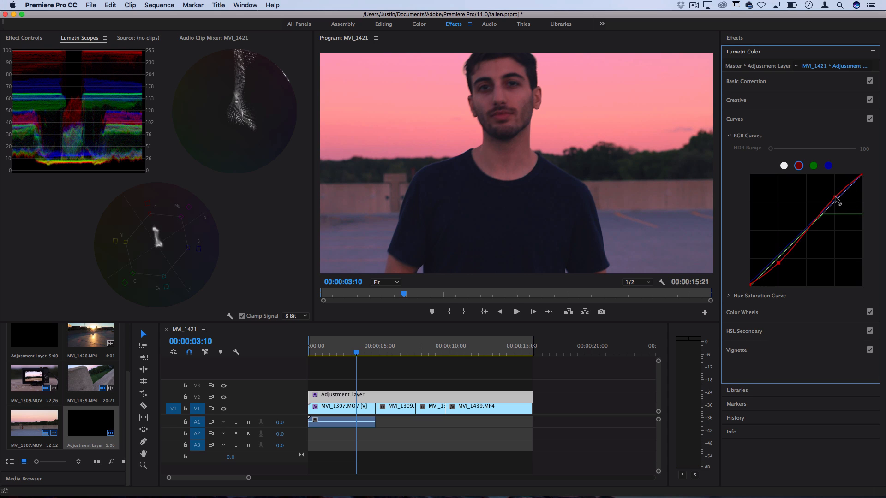
{"action": "left_click_drag", "start_coordinate": [836, 198], "coordinate": [856, 178]}
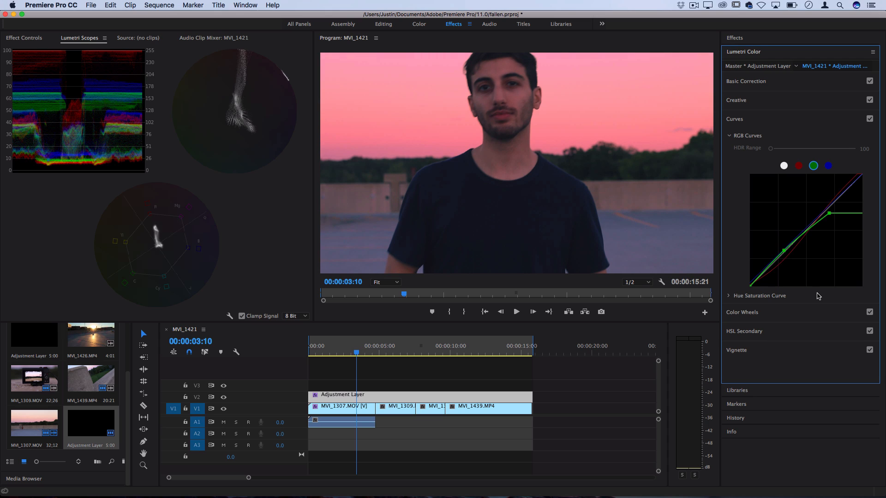
{"action": "mouse_move", "coordinate": [743, 355]}
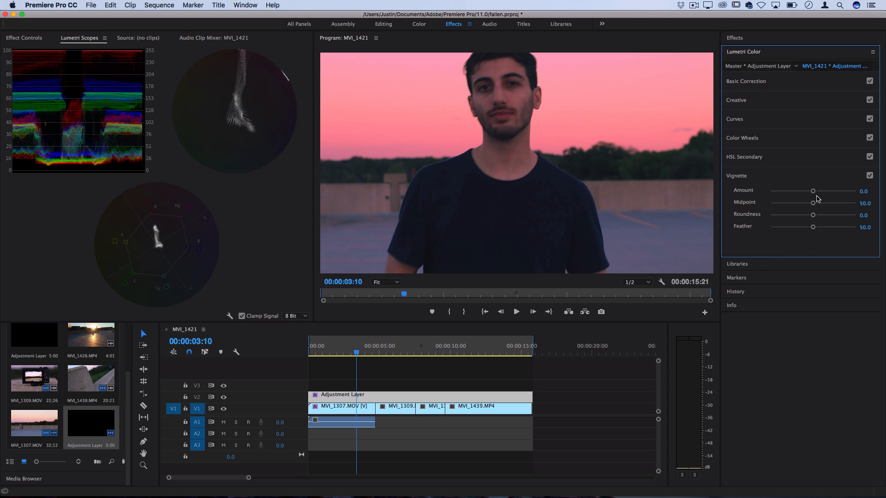
- Set the vignette to Amount -0.3, Midpoint 73.9 and Feather 63.0
{"action": "left_click_drag", "start_coordinate": [812, 191], "coordinate": [814, 191]}
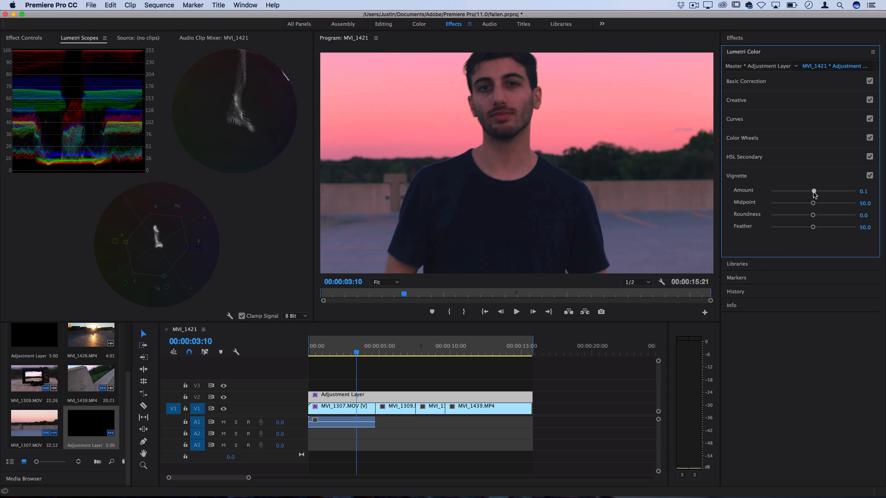
{"action": "left_click_drag", "start_coordinate": [813, 191], "coordinate": [806, 191]}
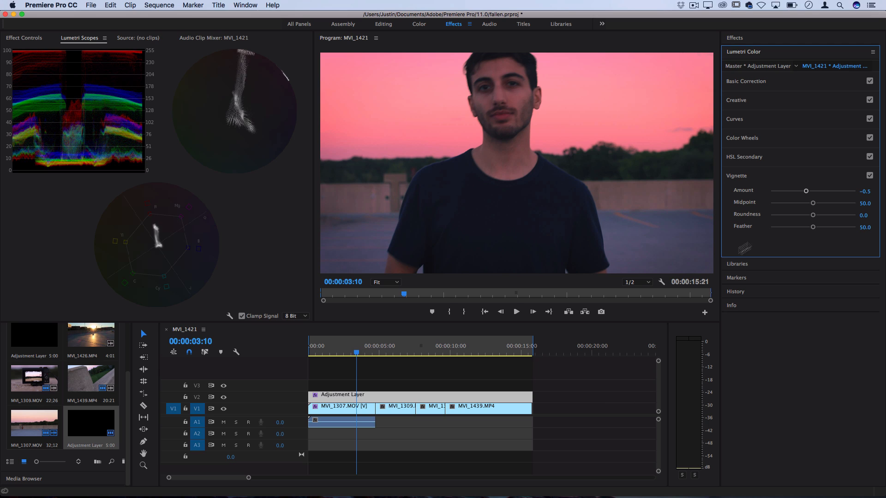
{"action": "left_click_drag", "start_coordinate": [812, 227], "coordinate": [822, 227]}
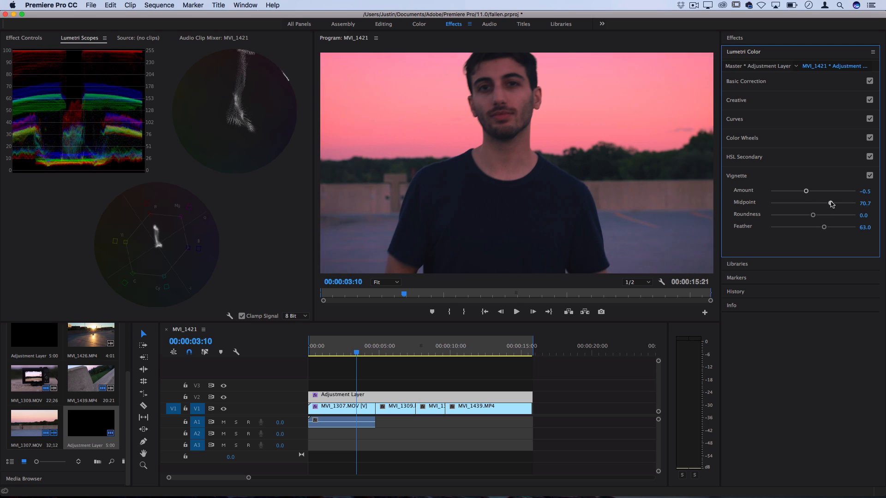
{"action": "left_click_drag", "start_coordinate": [820, 202], "coordinate": [830, 203]}
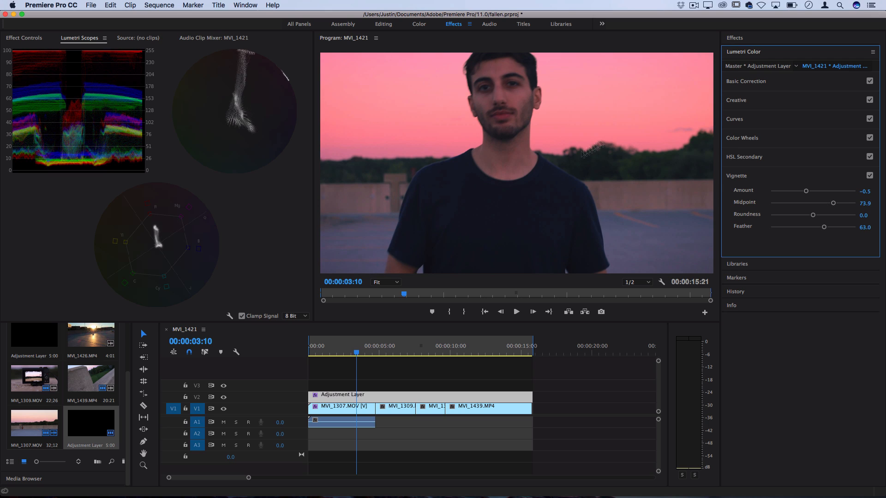
{"action": "mouse_move", "coordinate": [628, 266]}
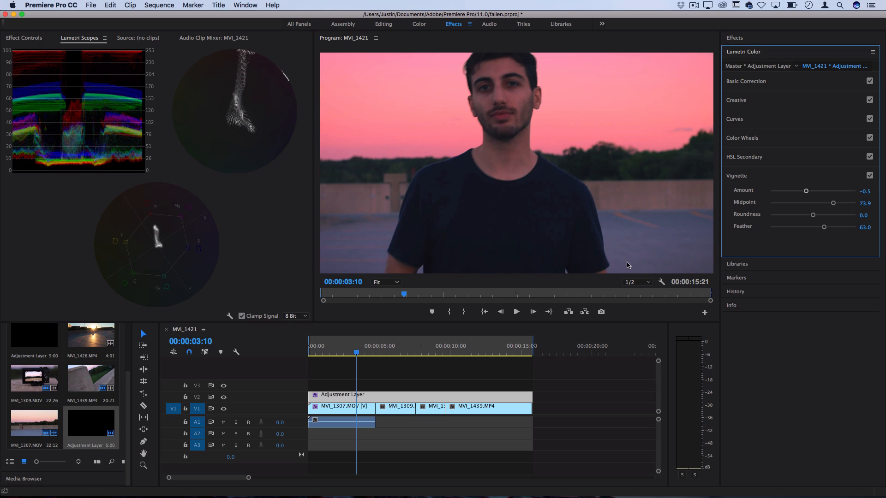
{"action": "left_click_drag", "start_coordinate": [806, 191], "coordinate": [807, 191]}
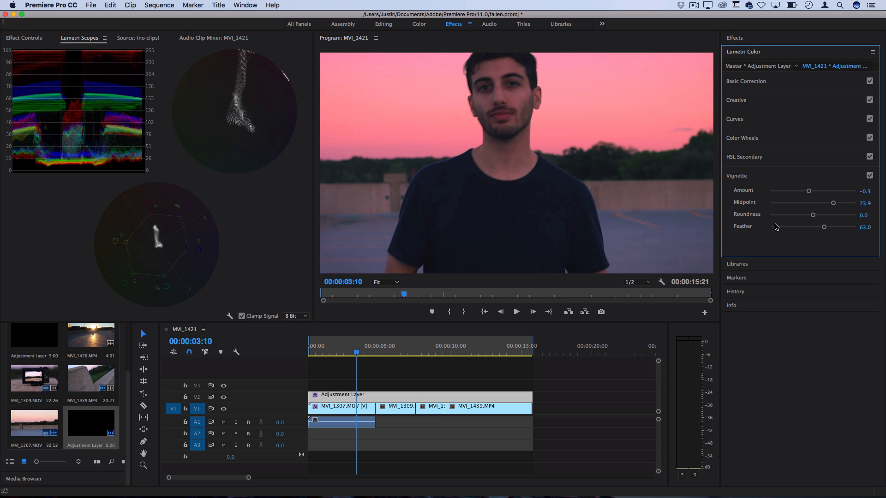
- Lower Faded Film from 15.2 to 12.0 in the Creative section
{"action": "left_click", "coordinate": [736, 100]}
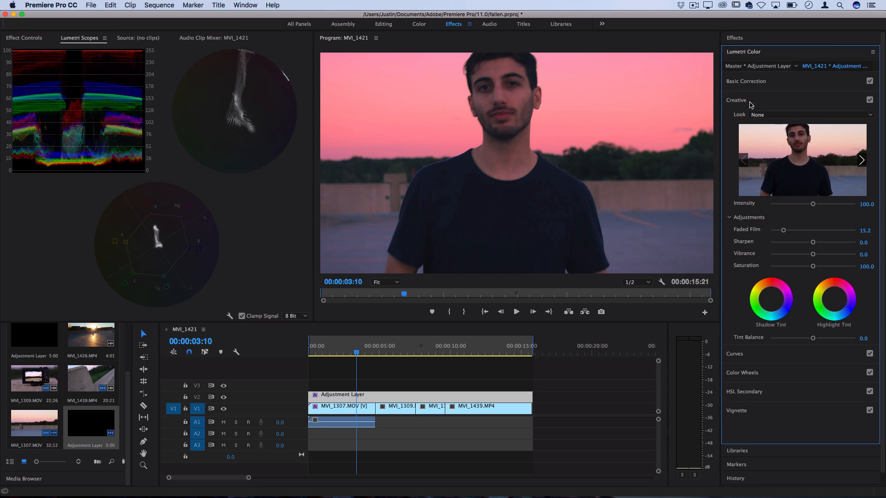
{"action": "left_click_drag", "start_coordinate": [783, 228], "coordinate": [781, 229]}
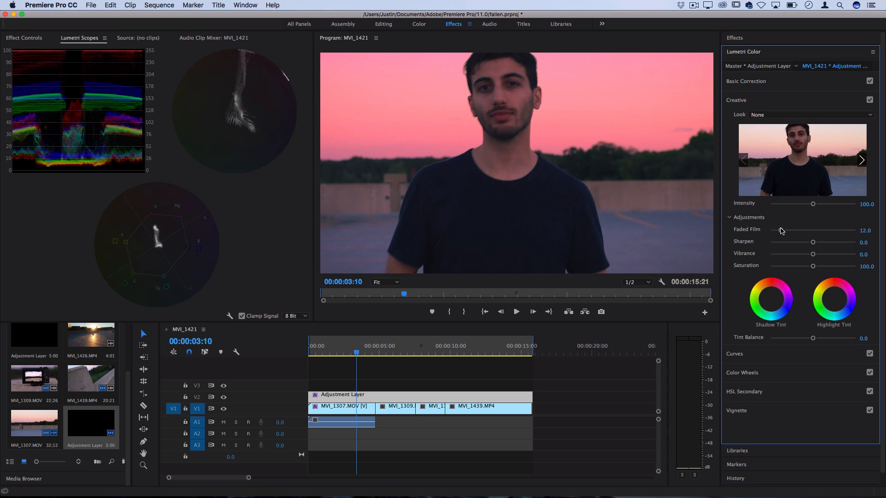
{"action": "left_click", "coordinate": [746, 81]}
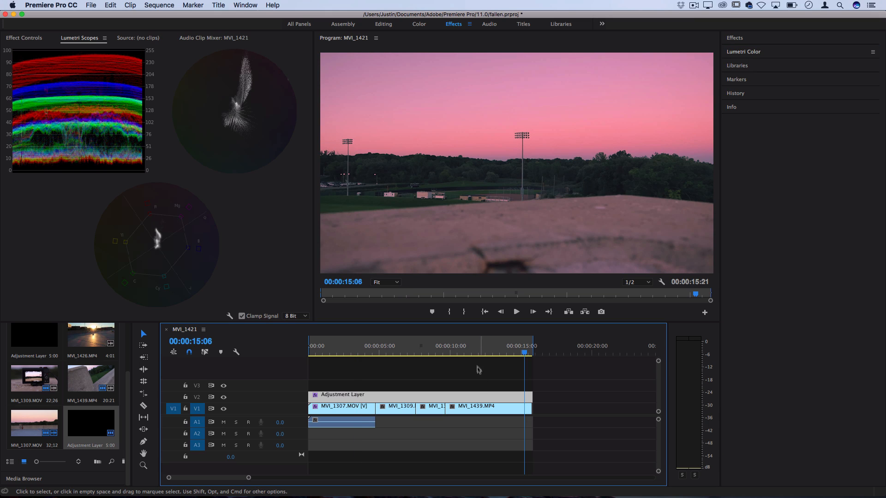
{"action": "mouse_move", "coordinate": [480, 358]}
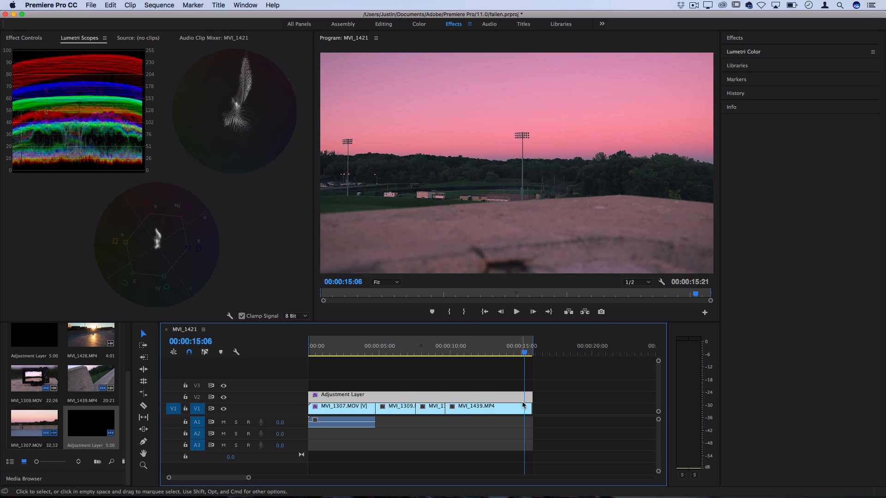
{"action": "mouse_move", "coordinate": [532, 395]}
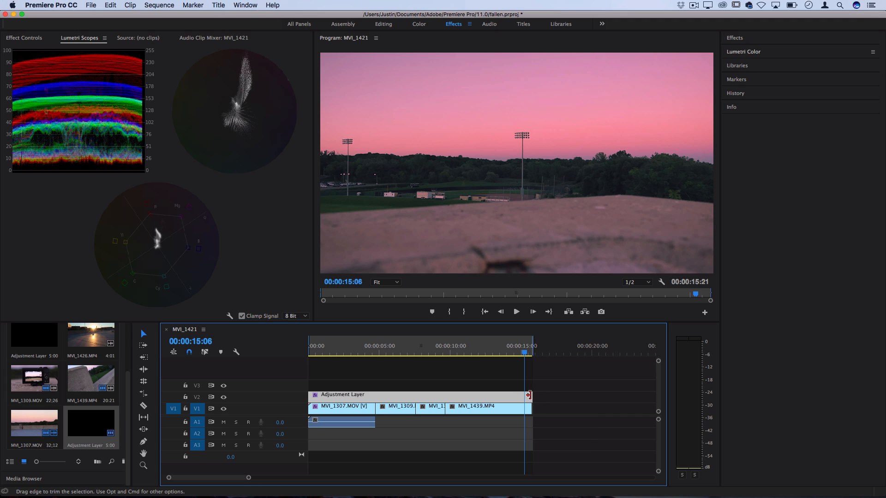
{"action": "mouse_move", "coordinate": [467, 398]}
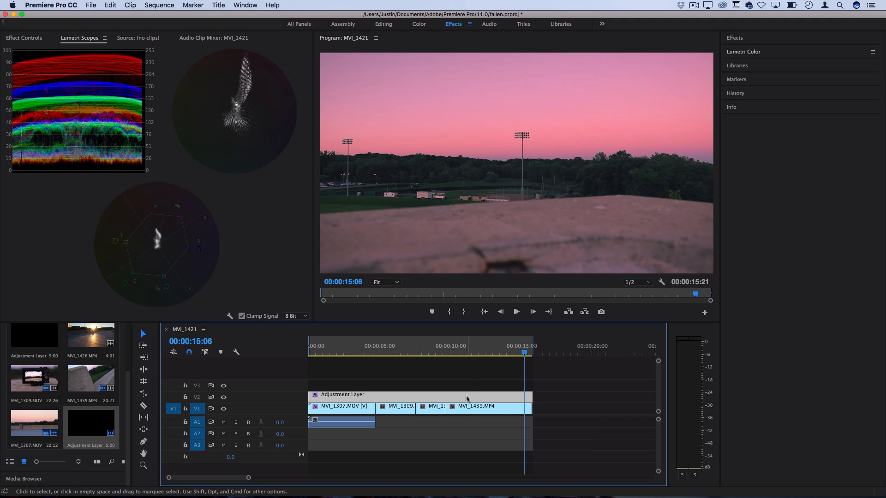
- Select the adjustment layer on V2 so it can be cut at the last clip's start
{"action": "left_click", "coordinate": [453, 353]}
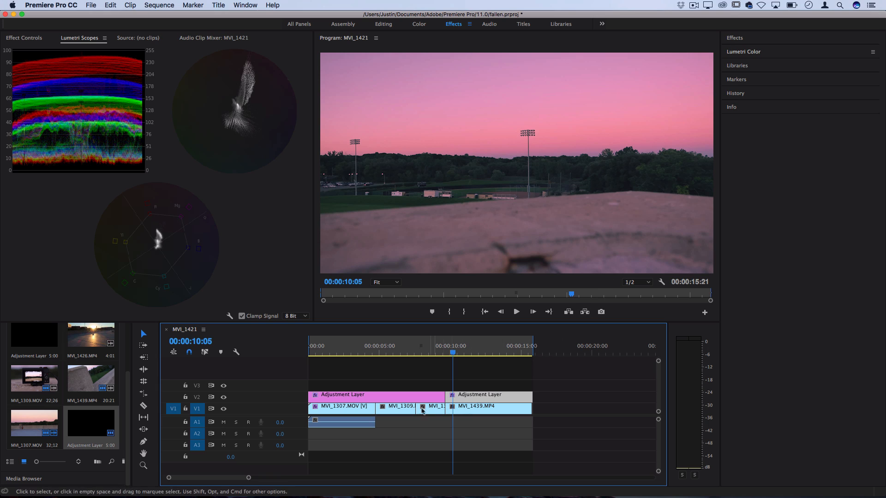
{"action": "mouse_move", "coordinate": [682, 180]}
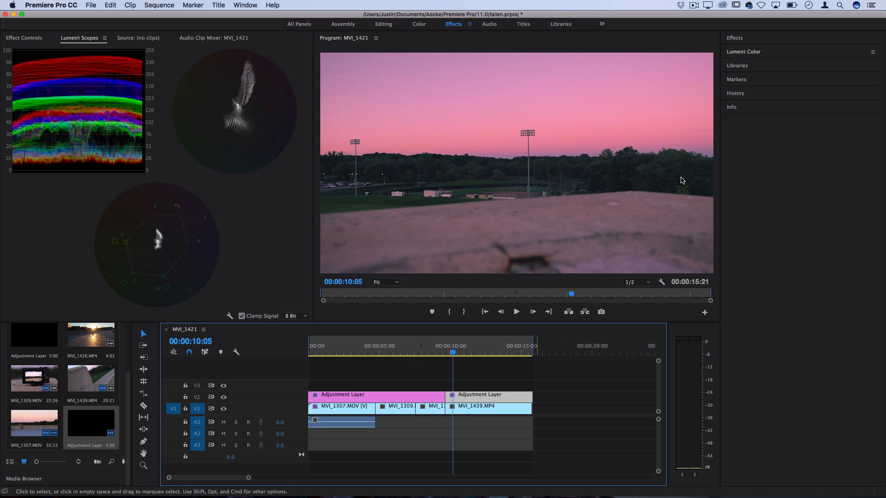
- Nudge Basic Correction Exposure on the adjustment layer down to -0.1
{"action": "left_click", "coordinate": [743, 51]}
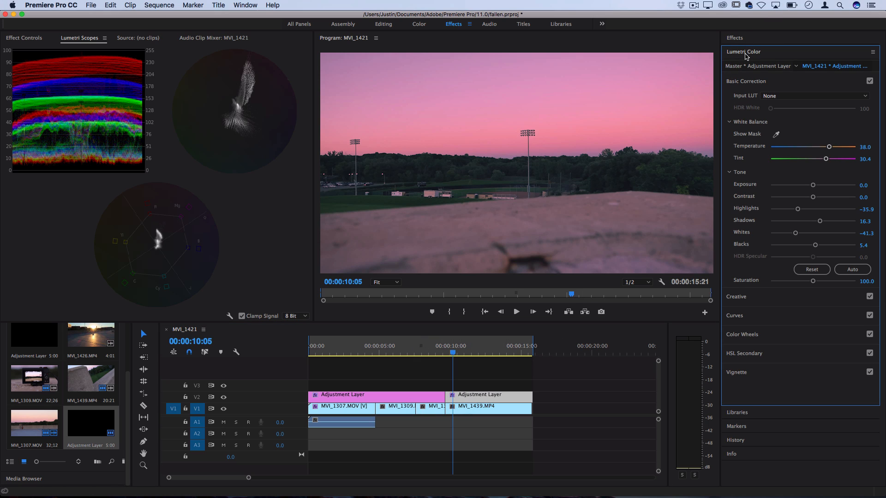
{"action": "left_click_drag", "start_coordinate": [813, 185], "coordinate": [811, 184]}
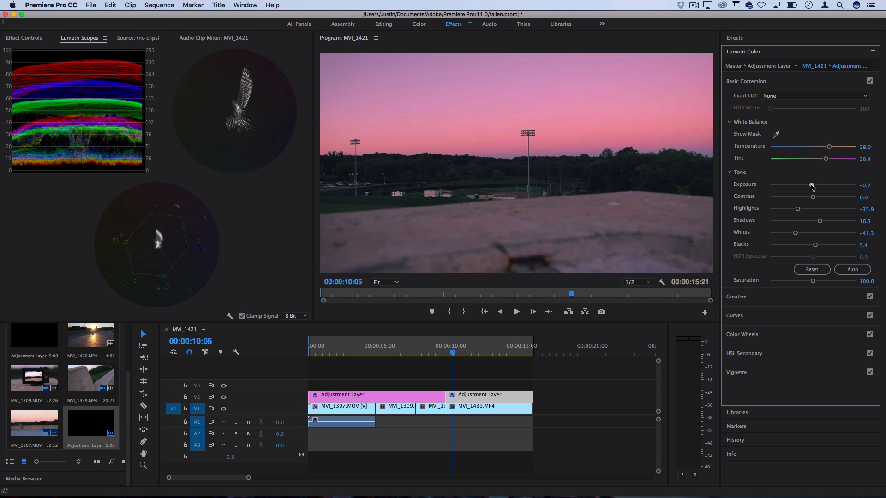
{"action": "left_click_drag", "start_coordinate": [808, 185], "coordinate": [813, 184]}
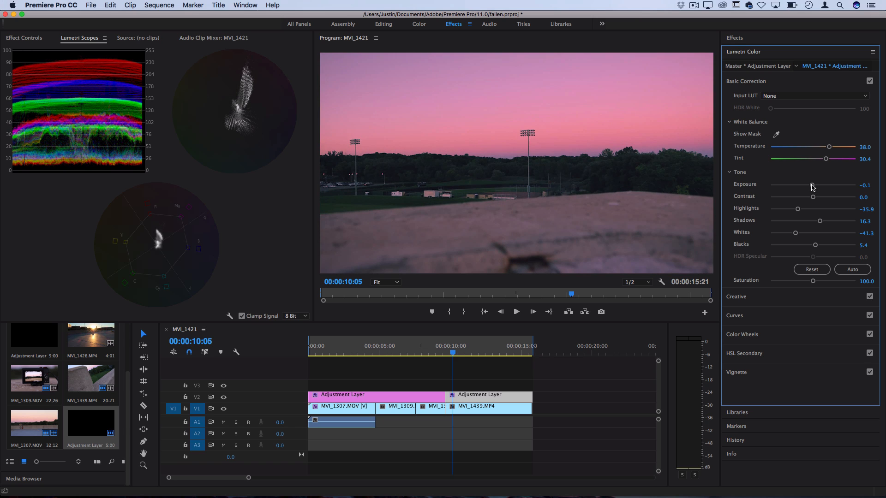